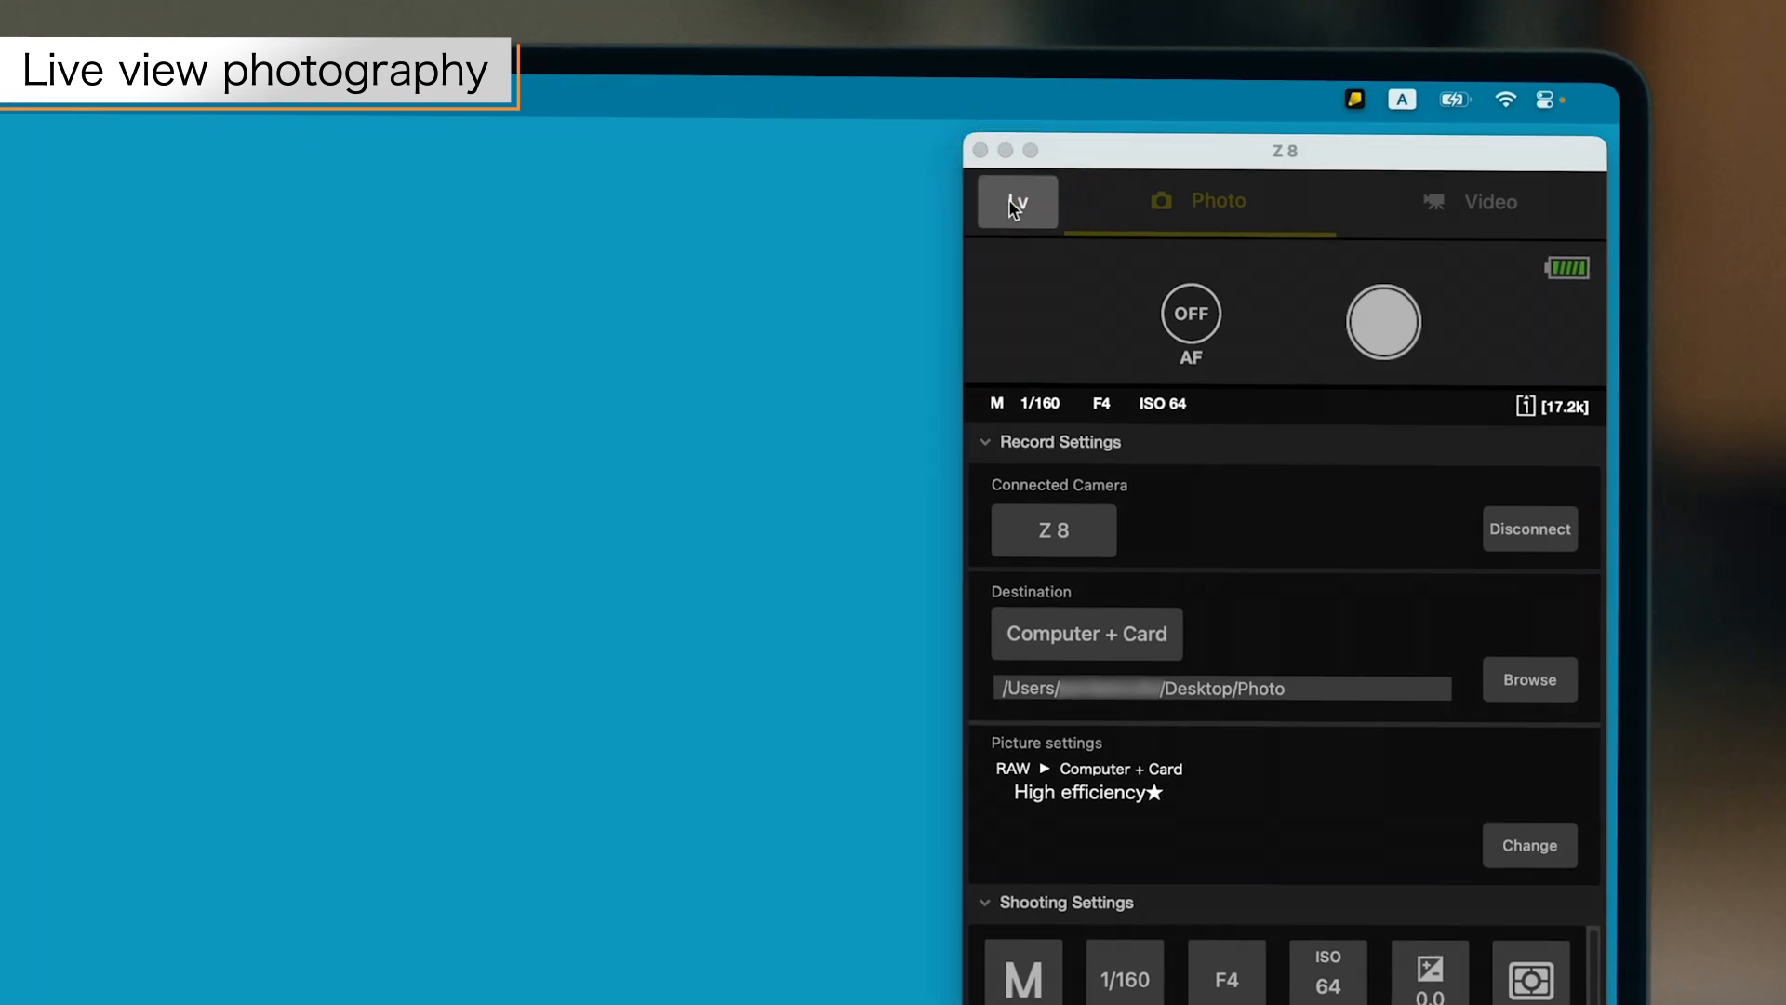
# Start live view to stream the Z 8's feed in its own window
pyautogui.click(1017, 201)
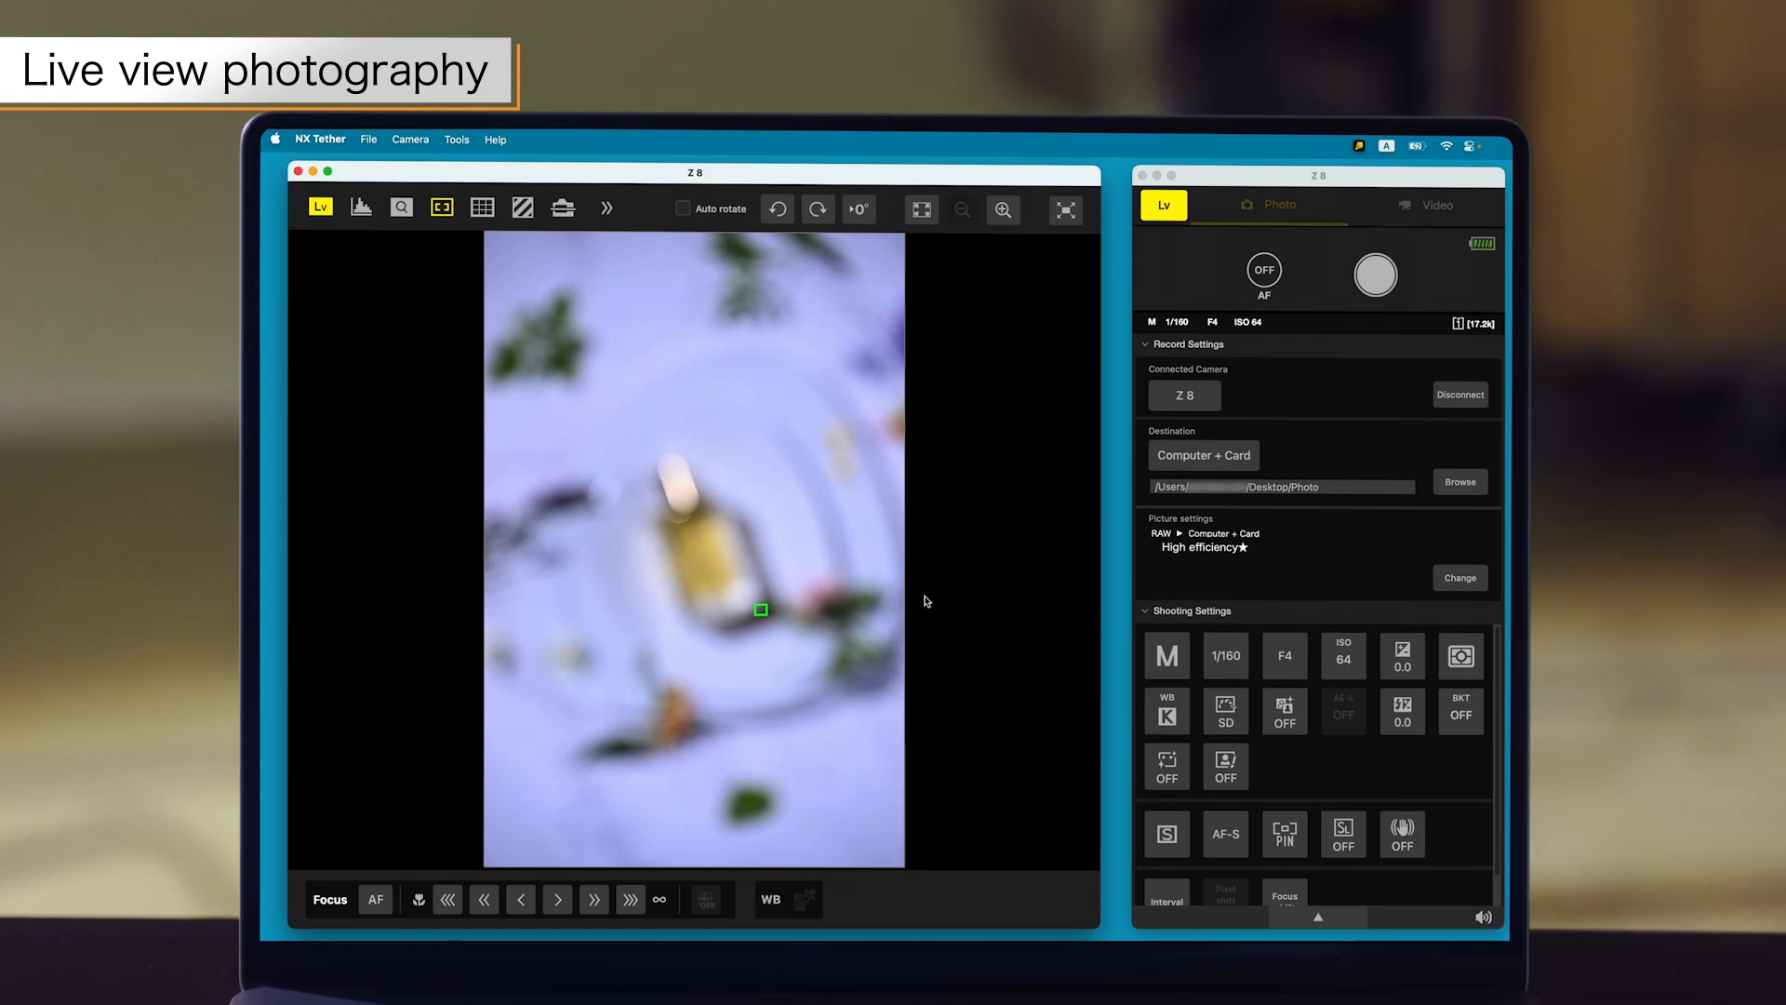
# Autofocus on the perfume bottle in live view and magnify the image
pyautogui.click(695, 547)
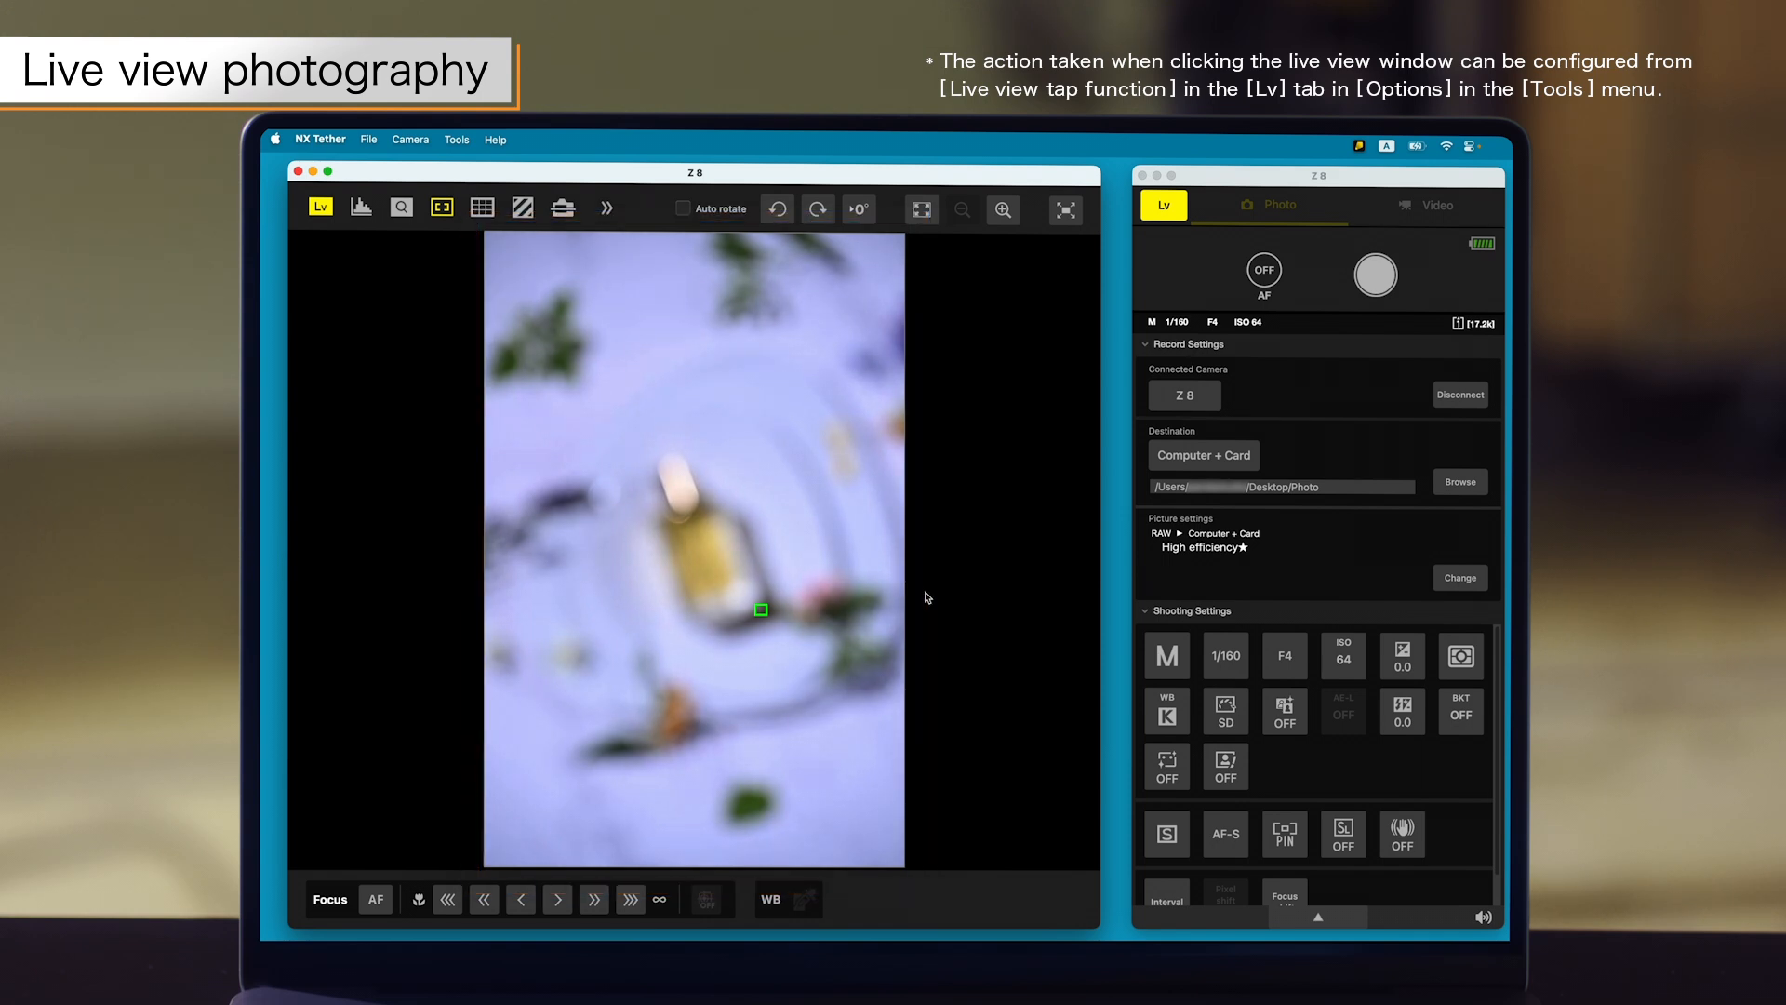
pyautogui.click(695, 551)
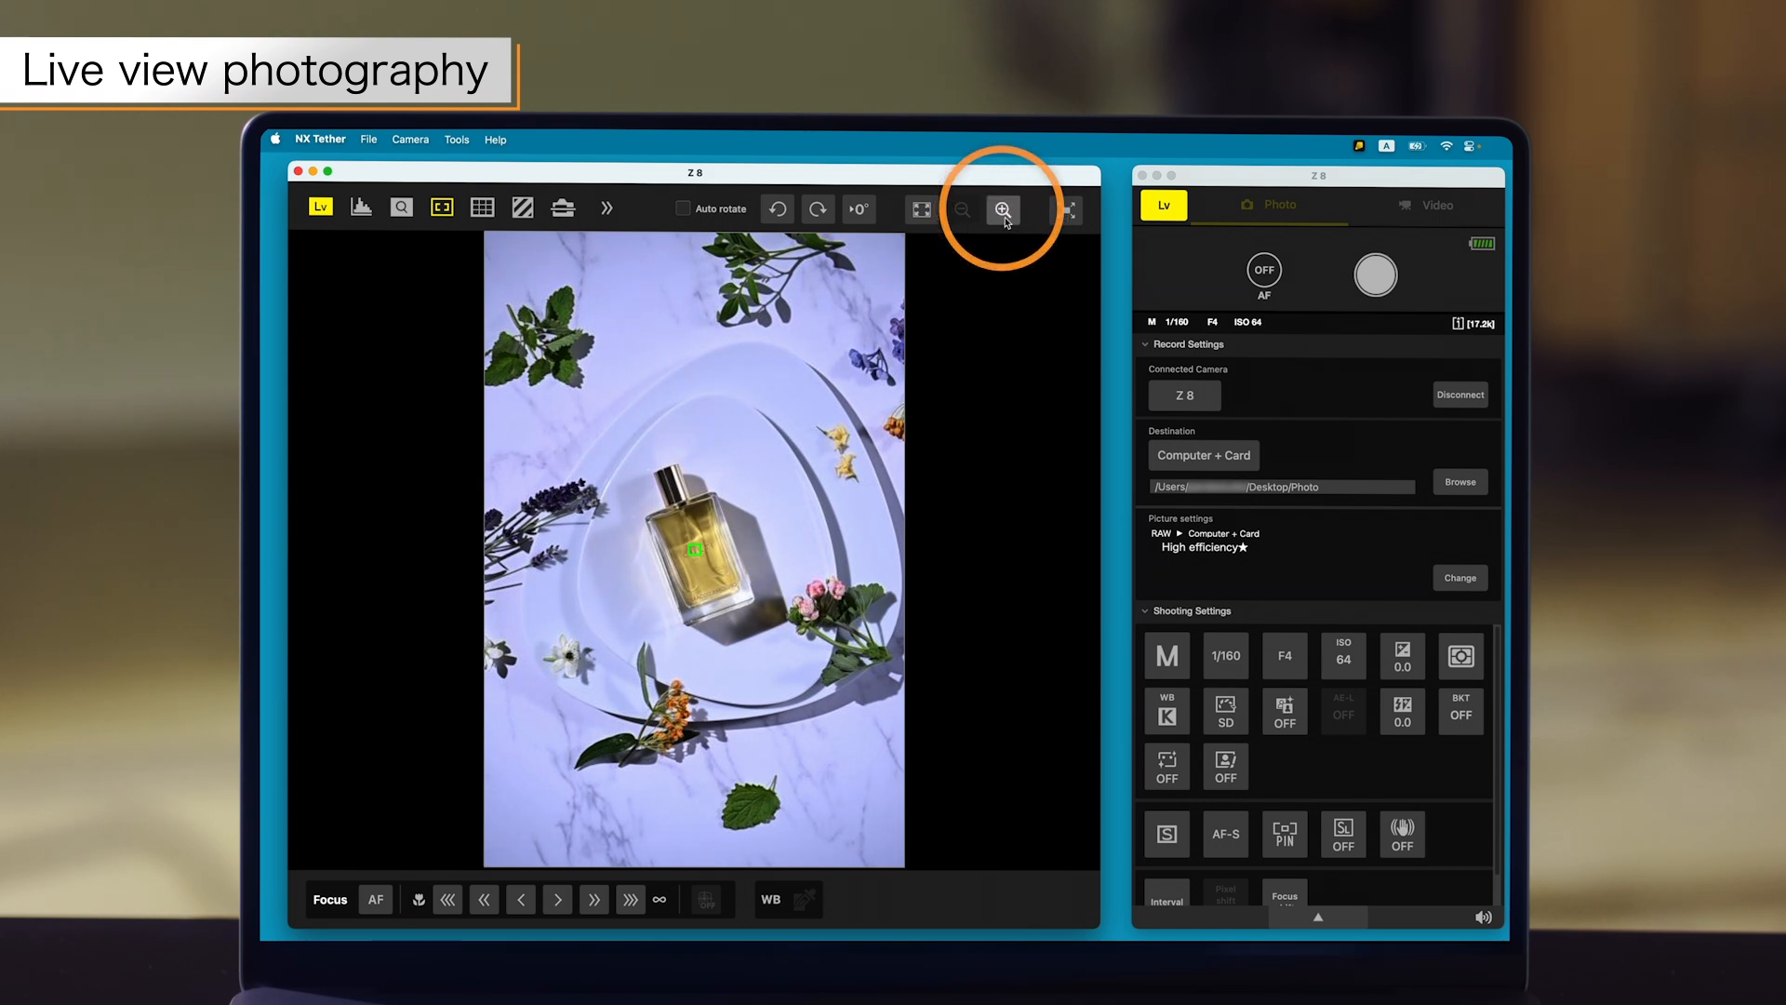
pyautogui.click(1002, 209)
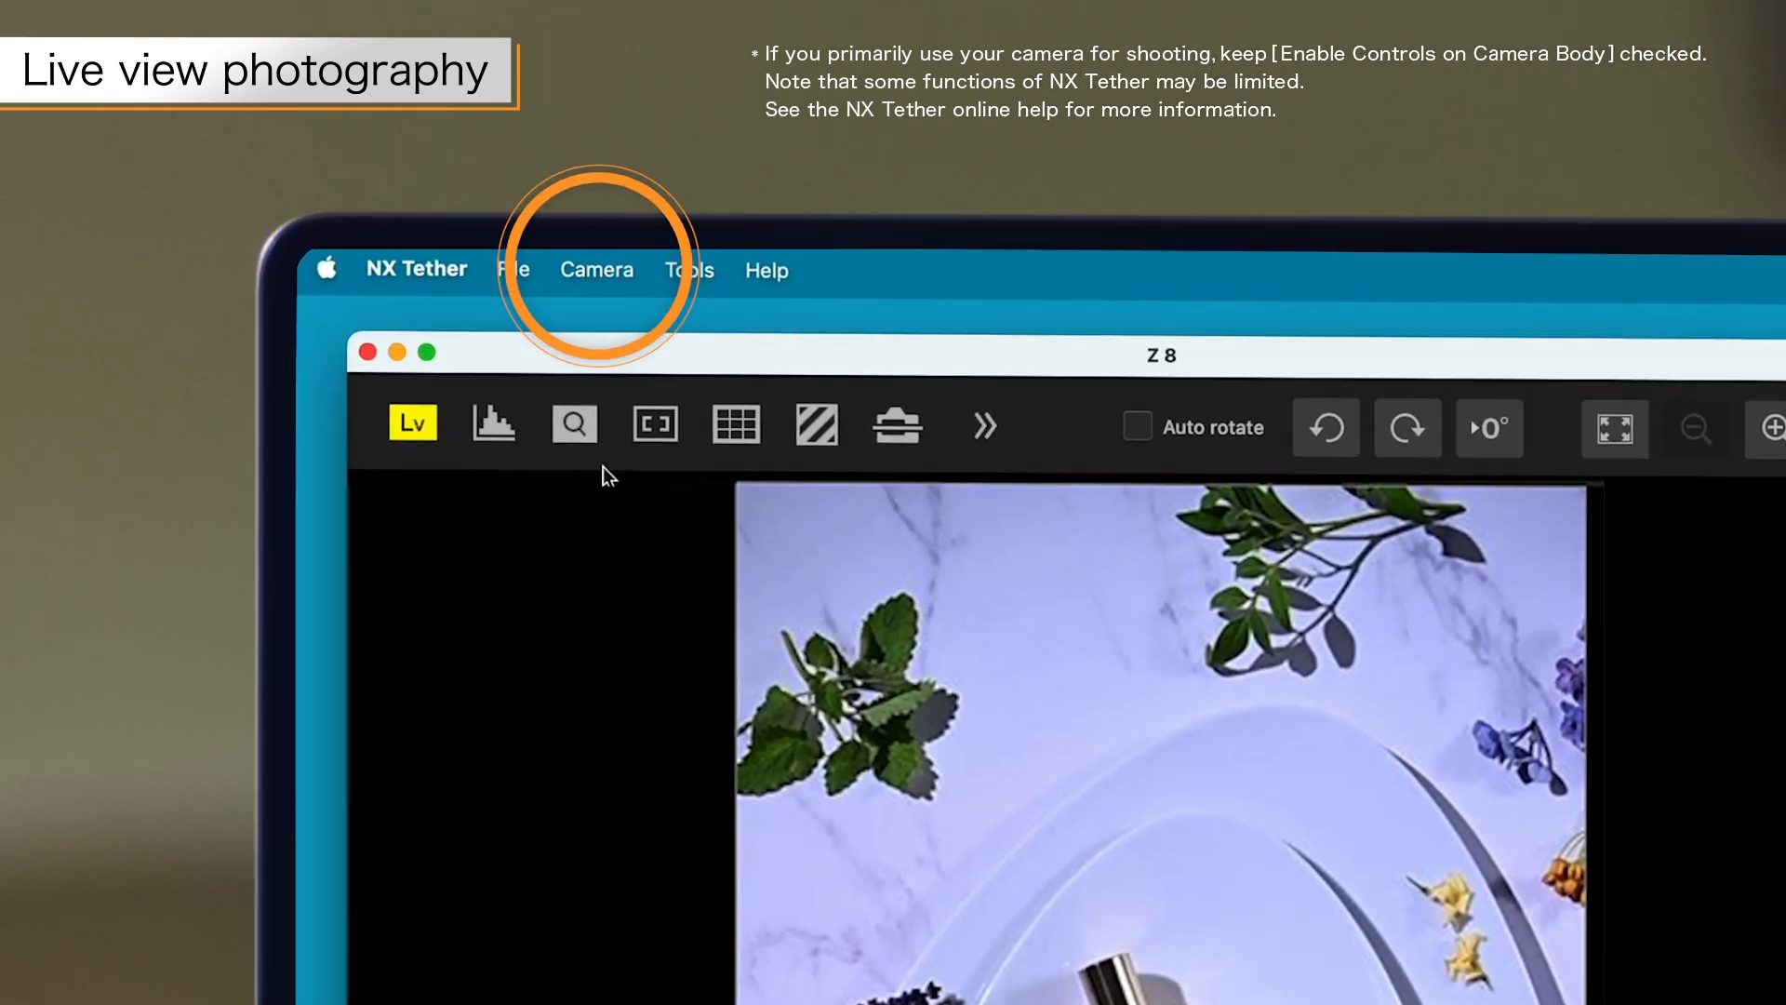
# Open the Camera menu with Enable Controls on Camera Body kept checked
pyautogui.click(598, 269)
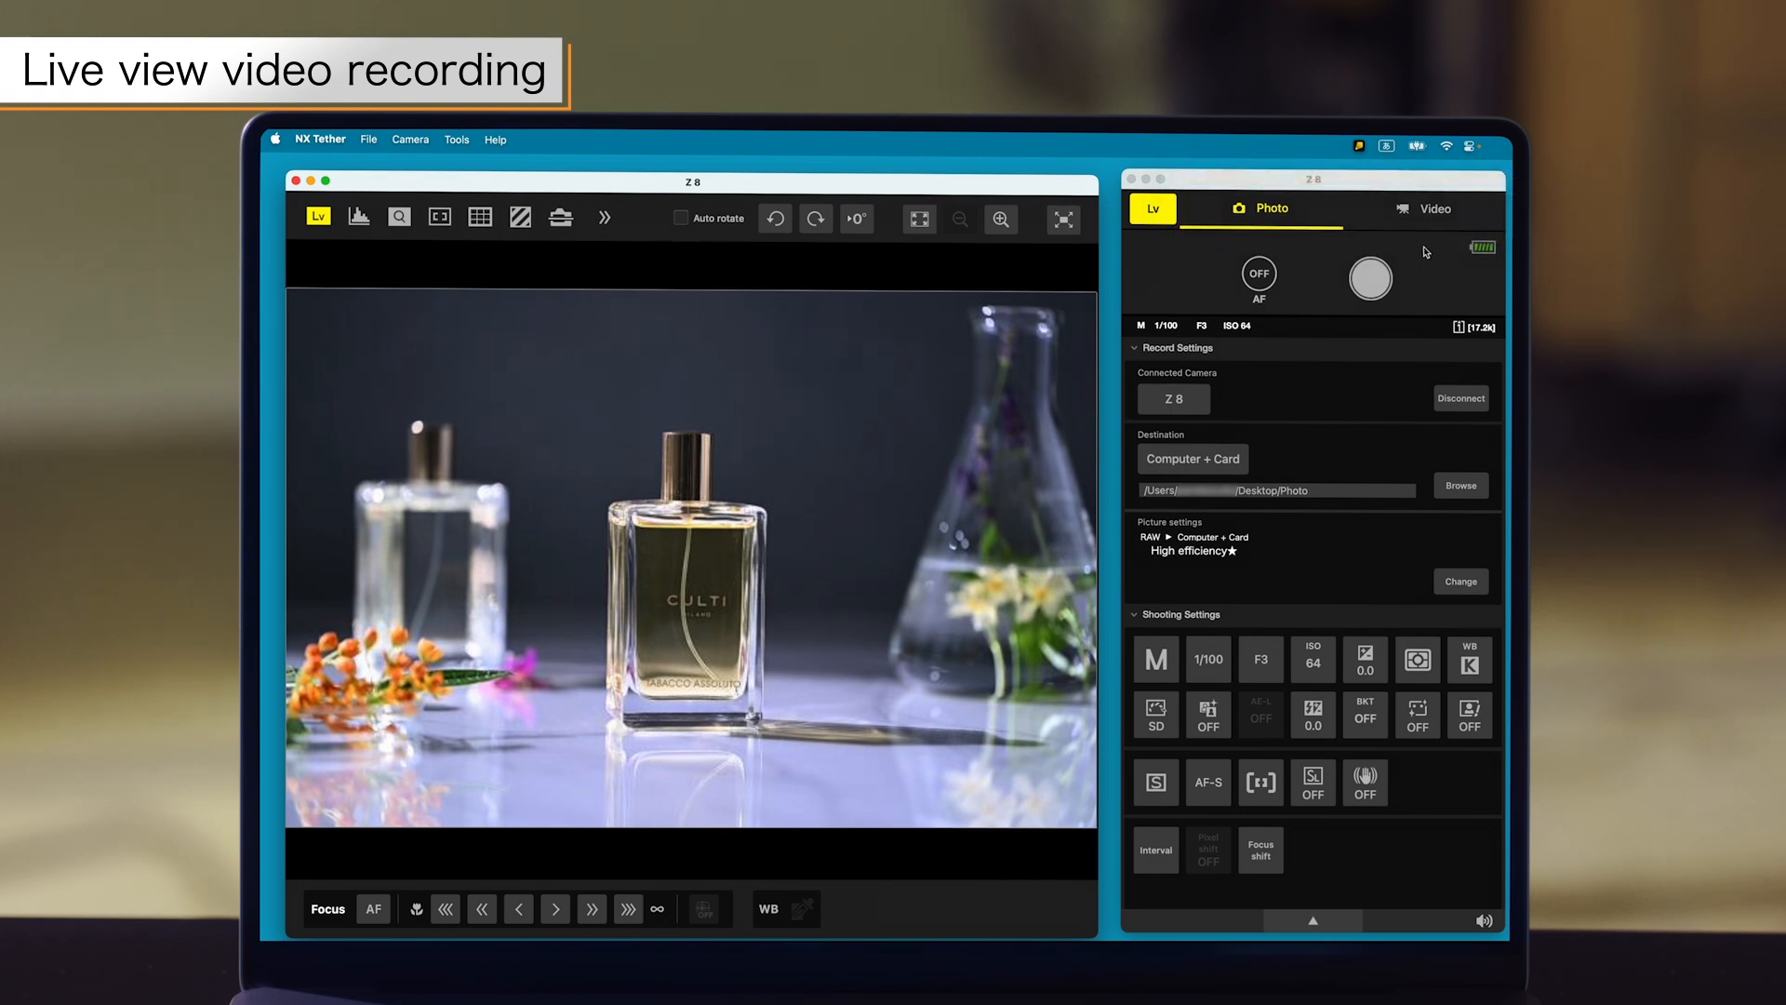
# Switch the camera to video mode and widen the aperture to F3.5
pyautogui.click(1433, 209)
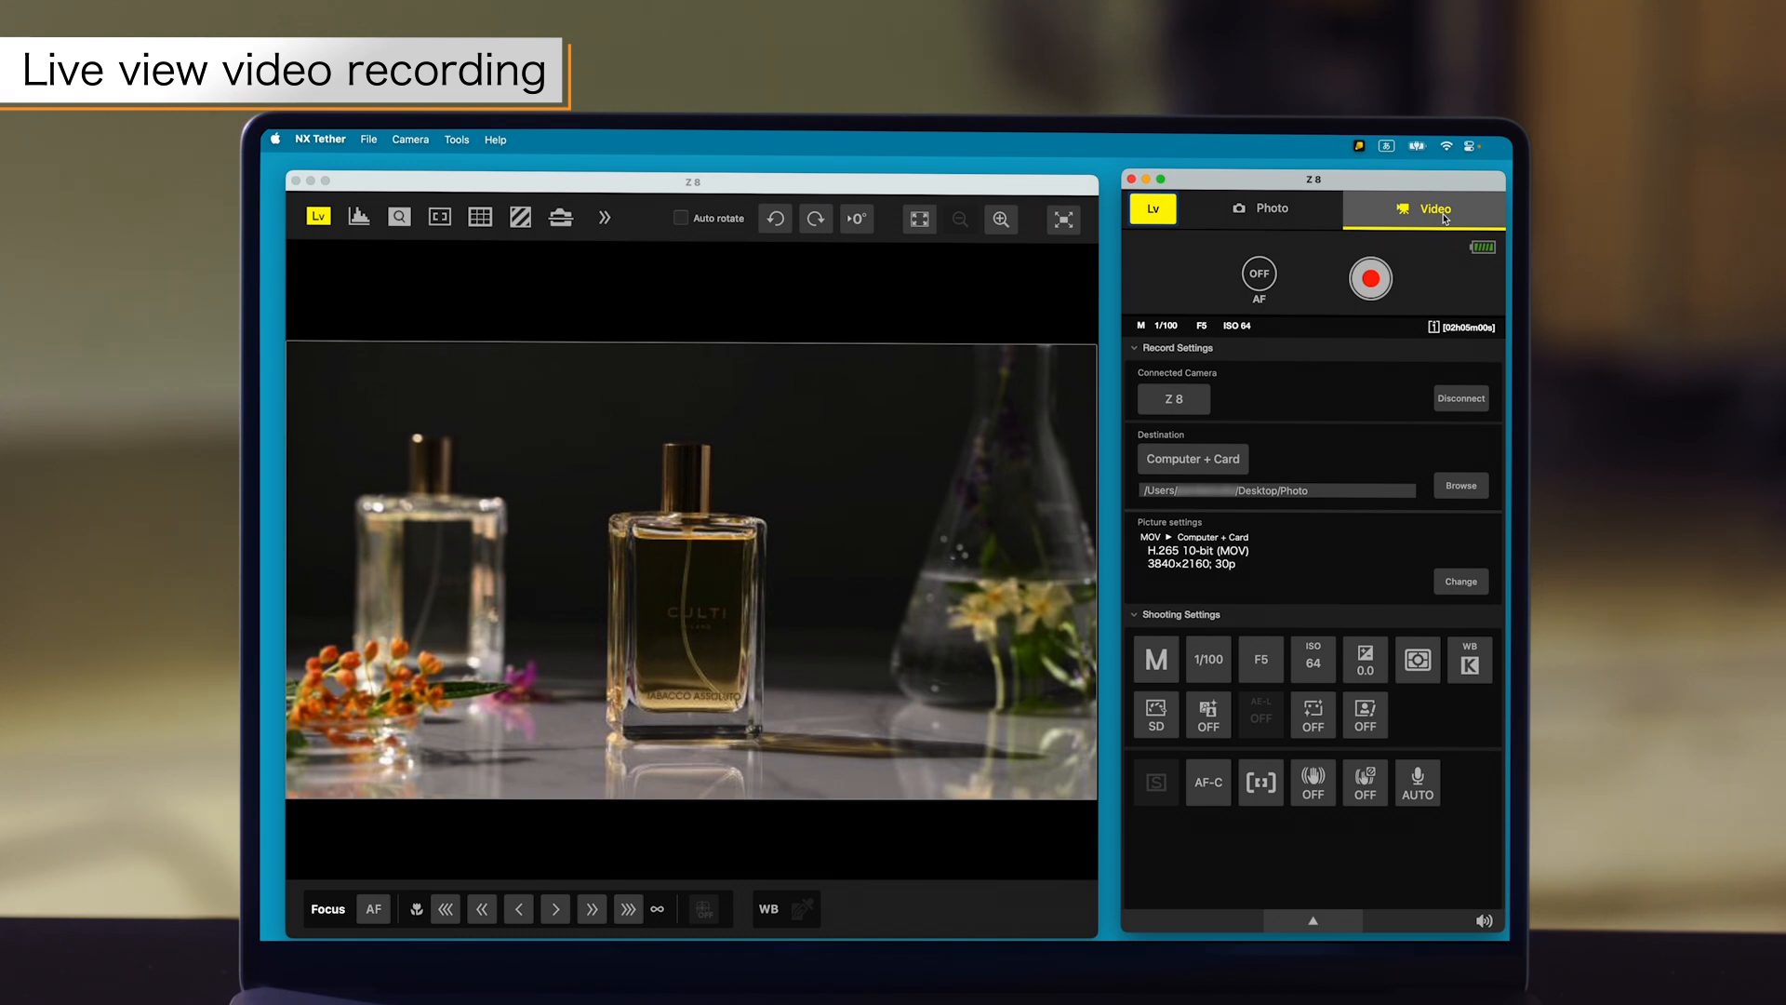
pyautogui.moveTo(1334, 415)
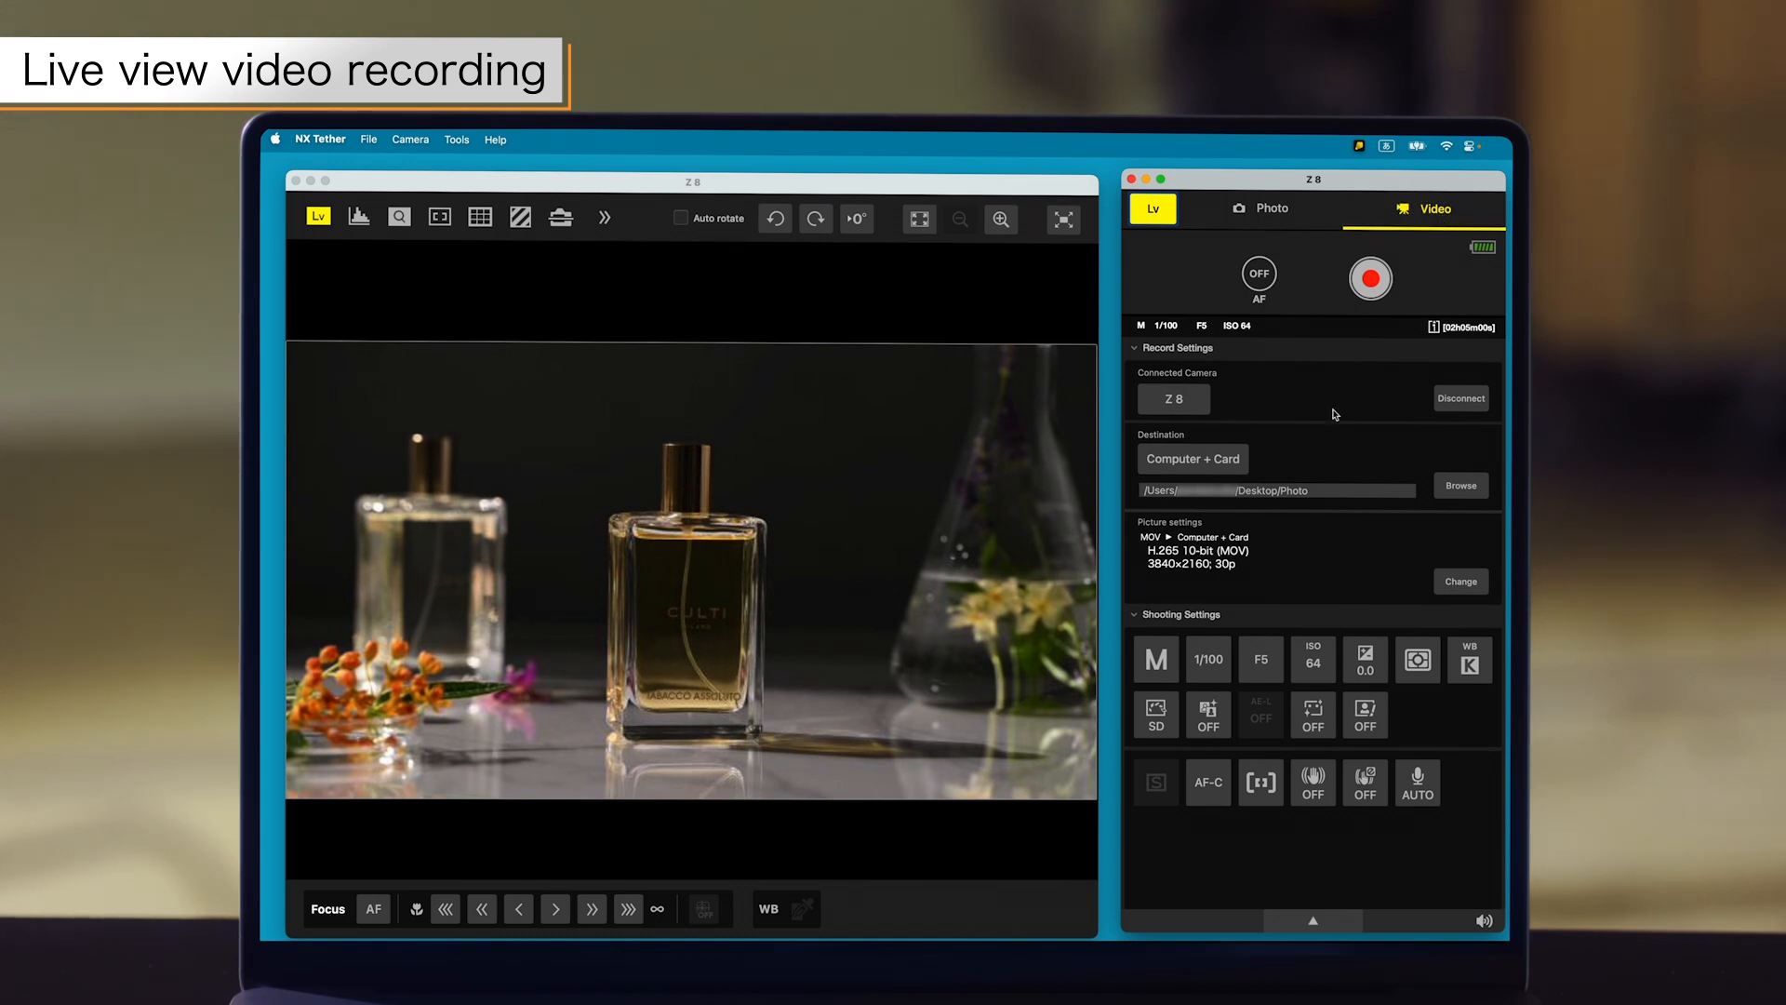
pyautogui.click(1260, 660)
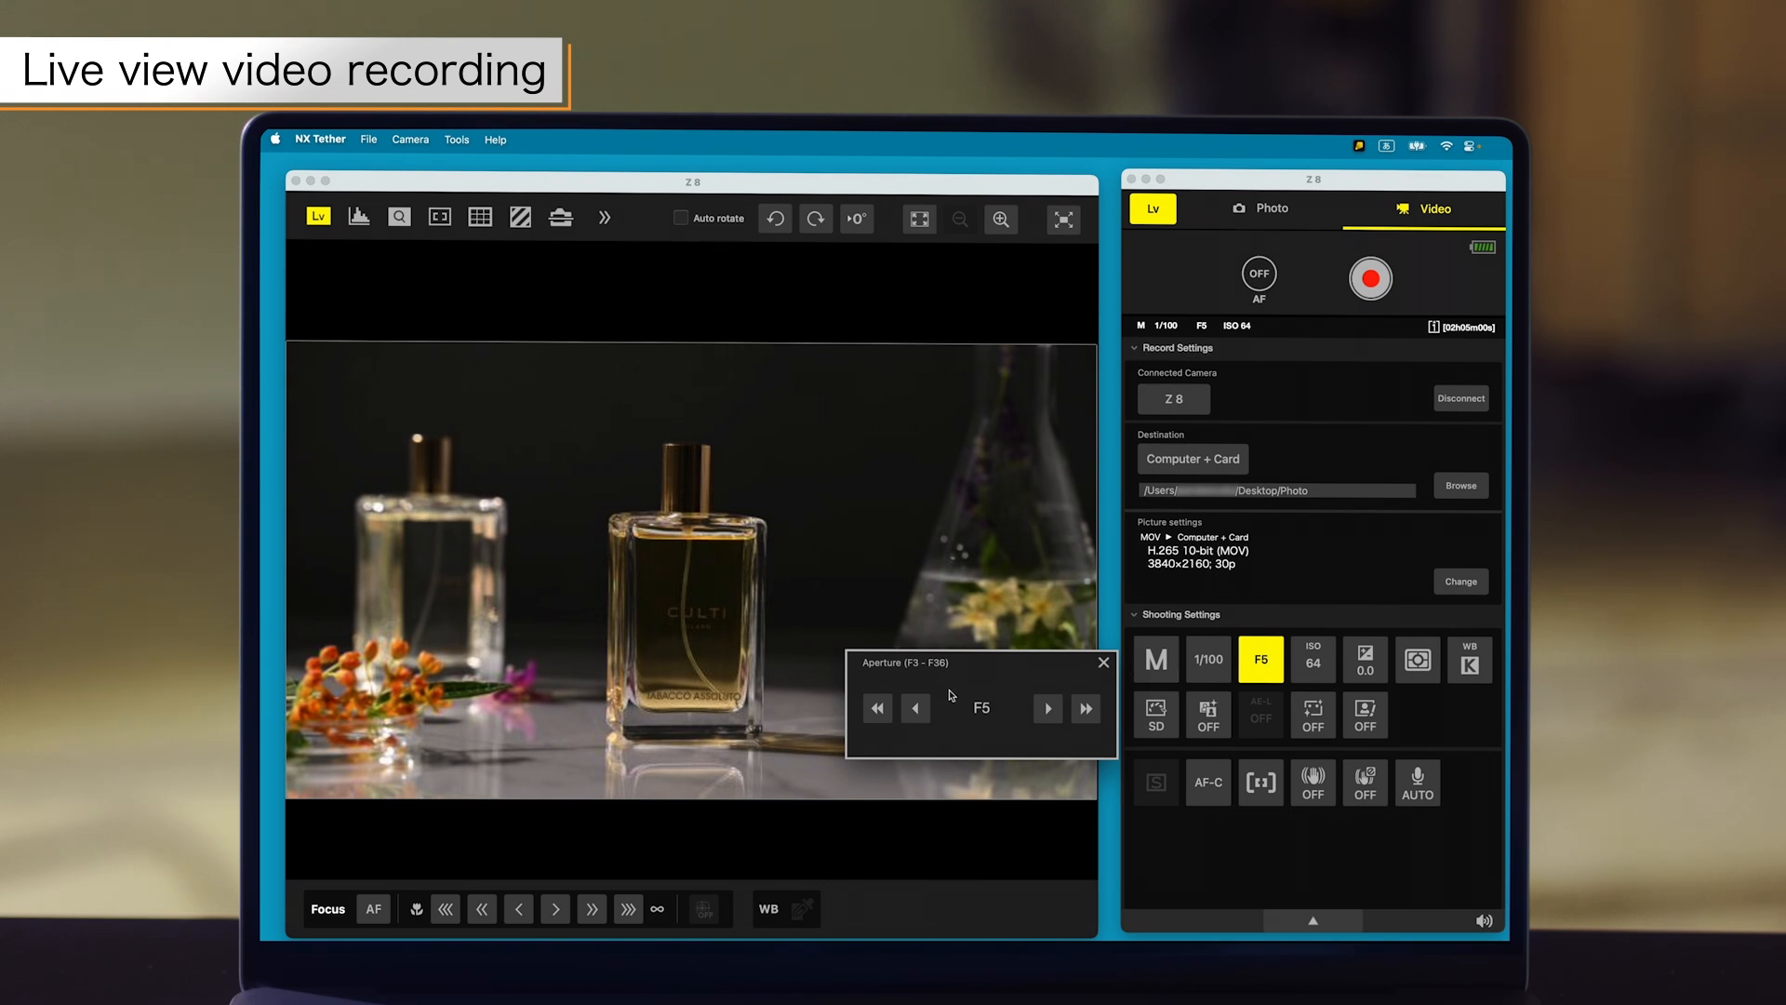
pyautogui.click(915, 707)
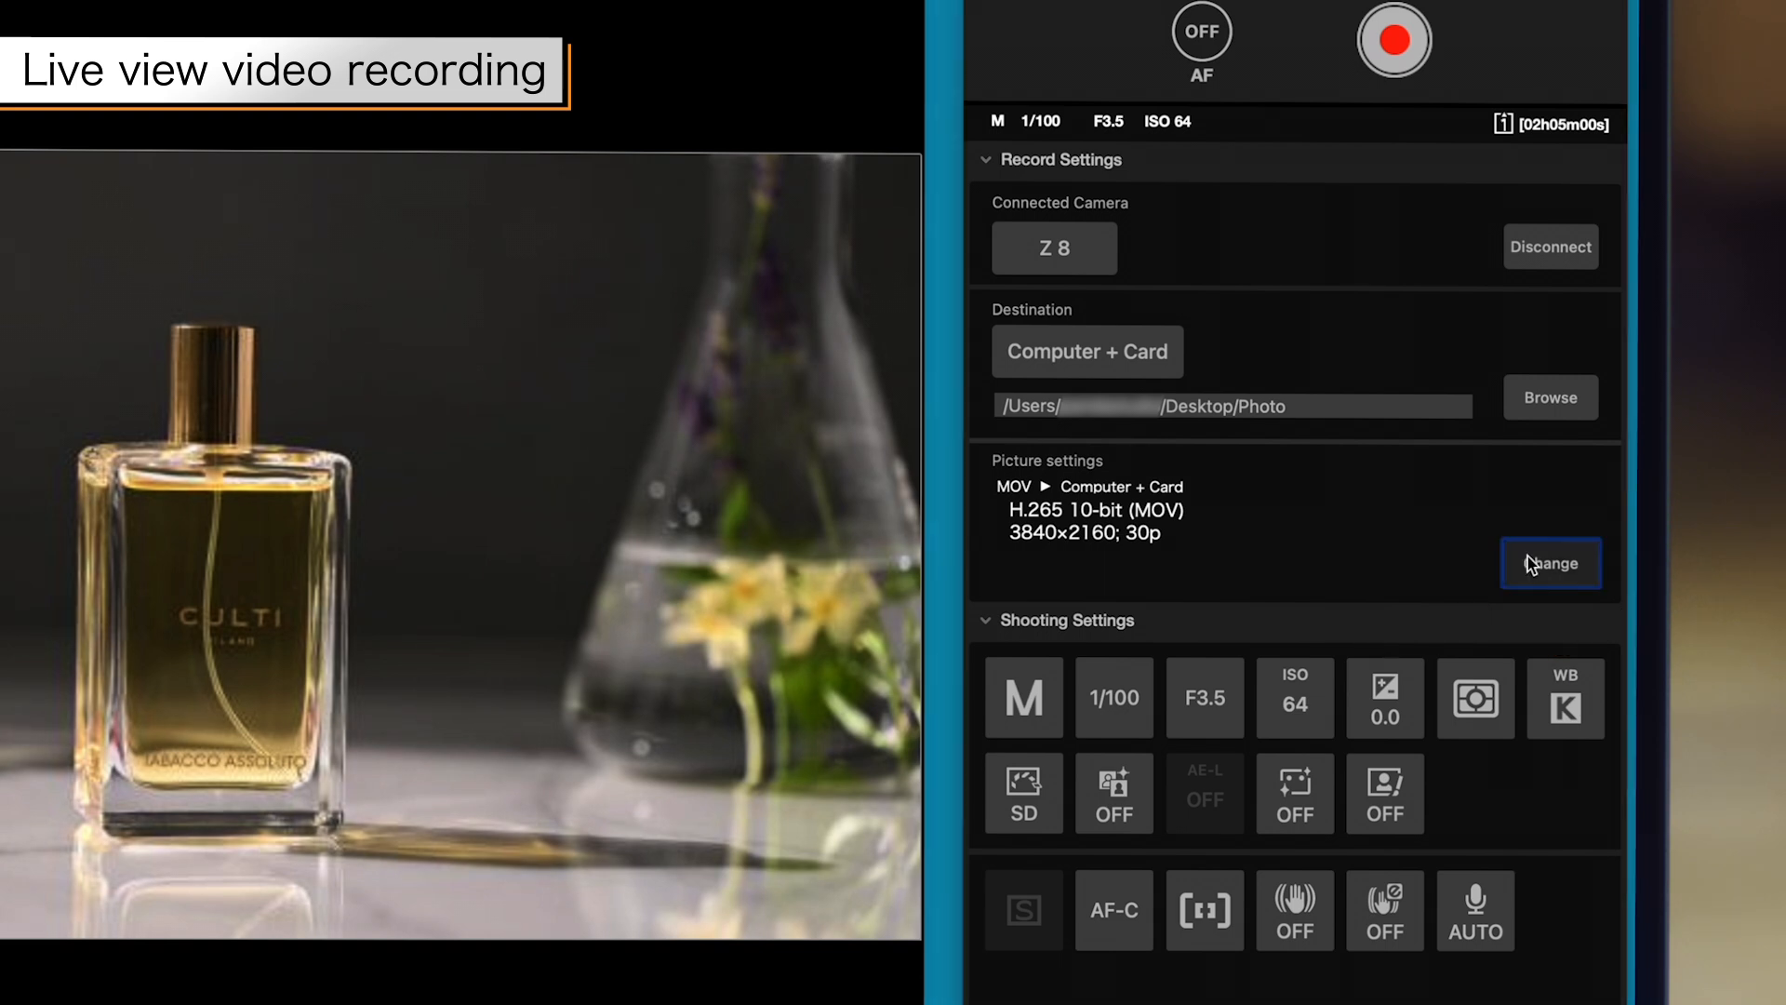
# Set the video Picture settings Tone mode to N-Log
pyautogui.click(1549, 562)
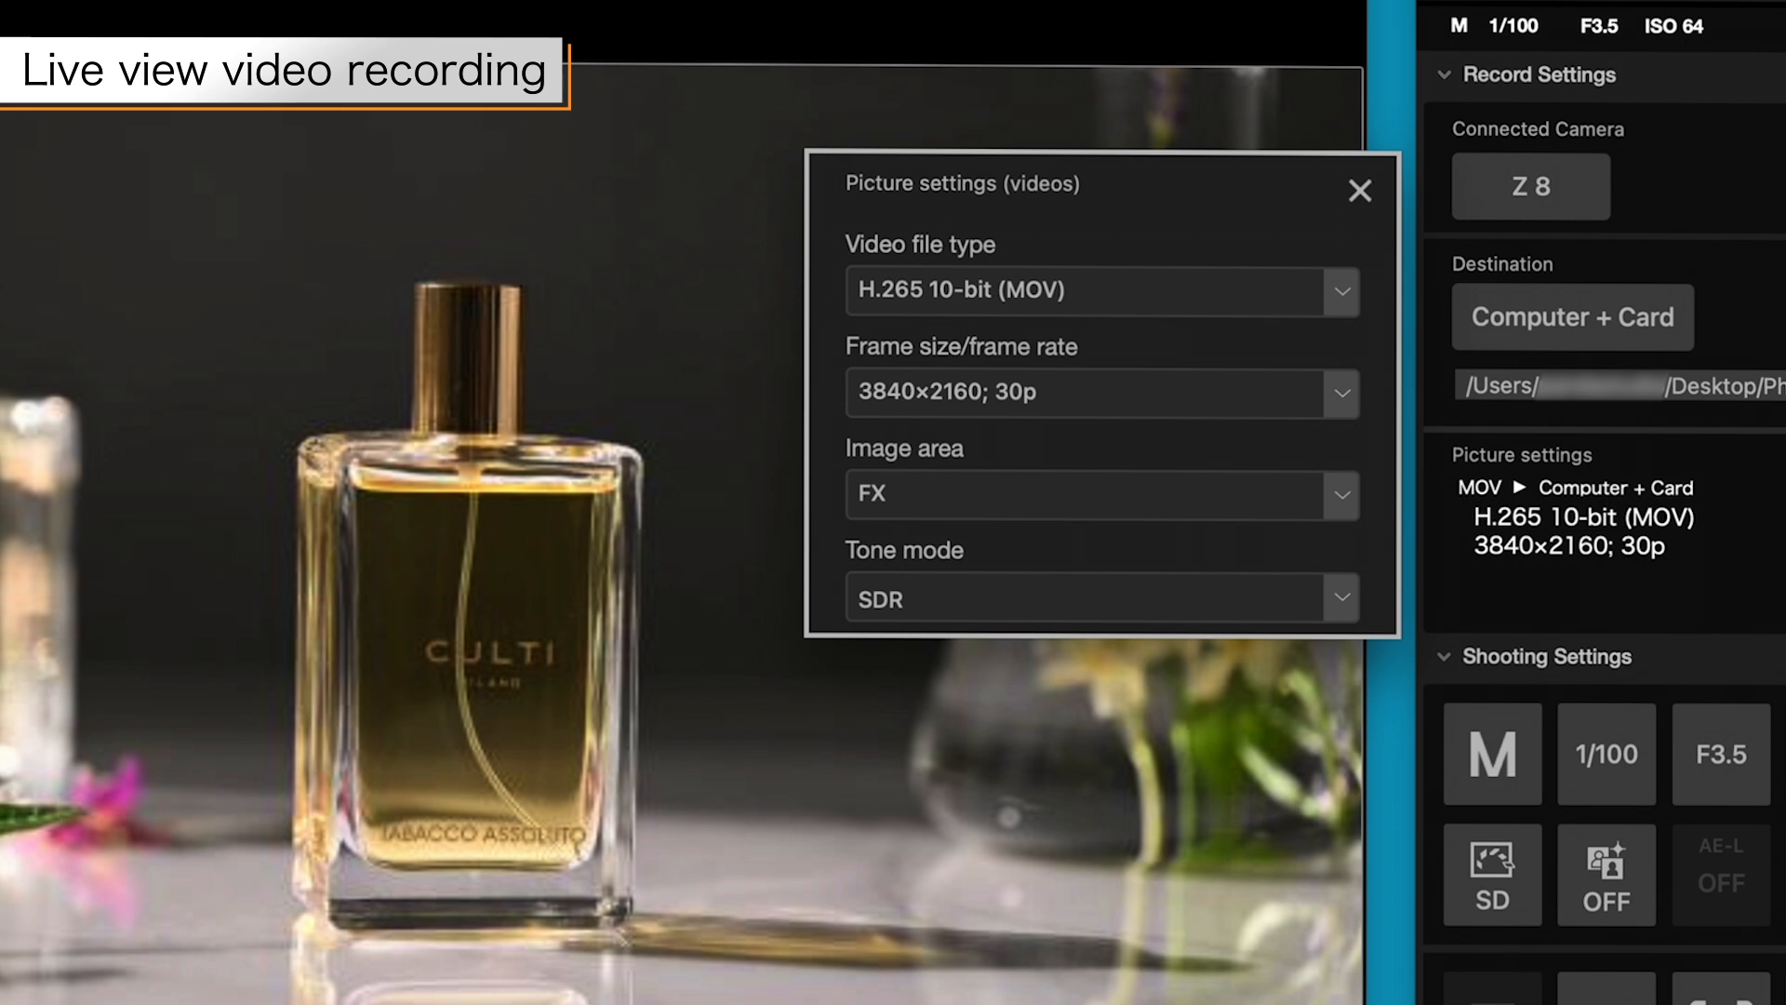
pyautogui.click(1088, 598)
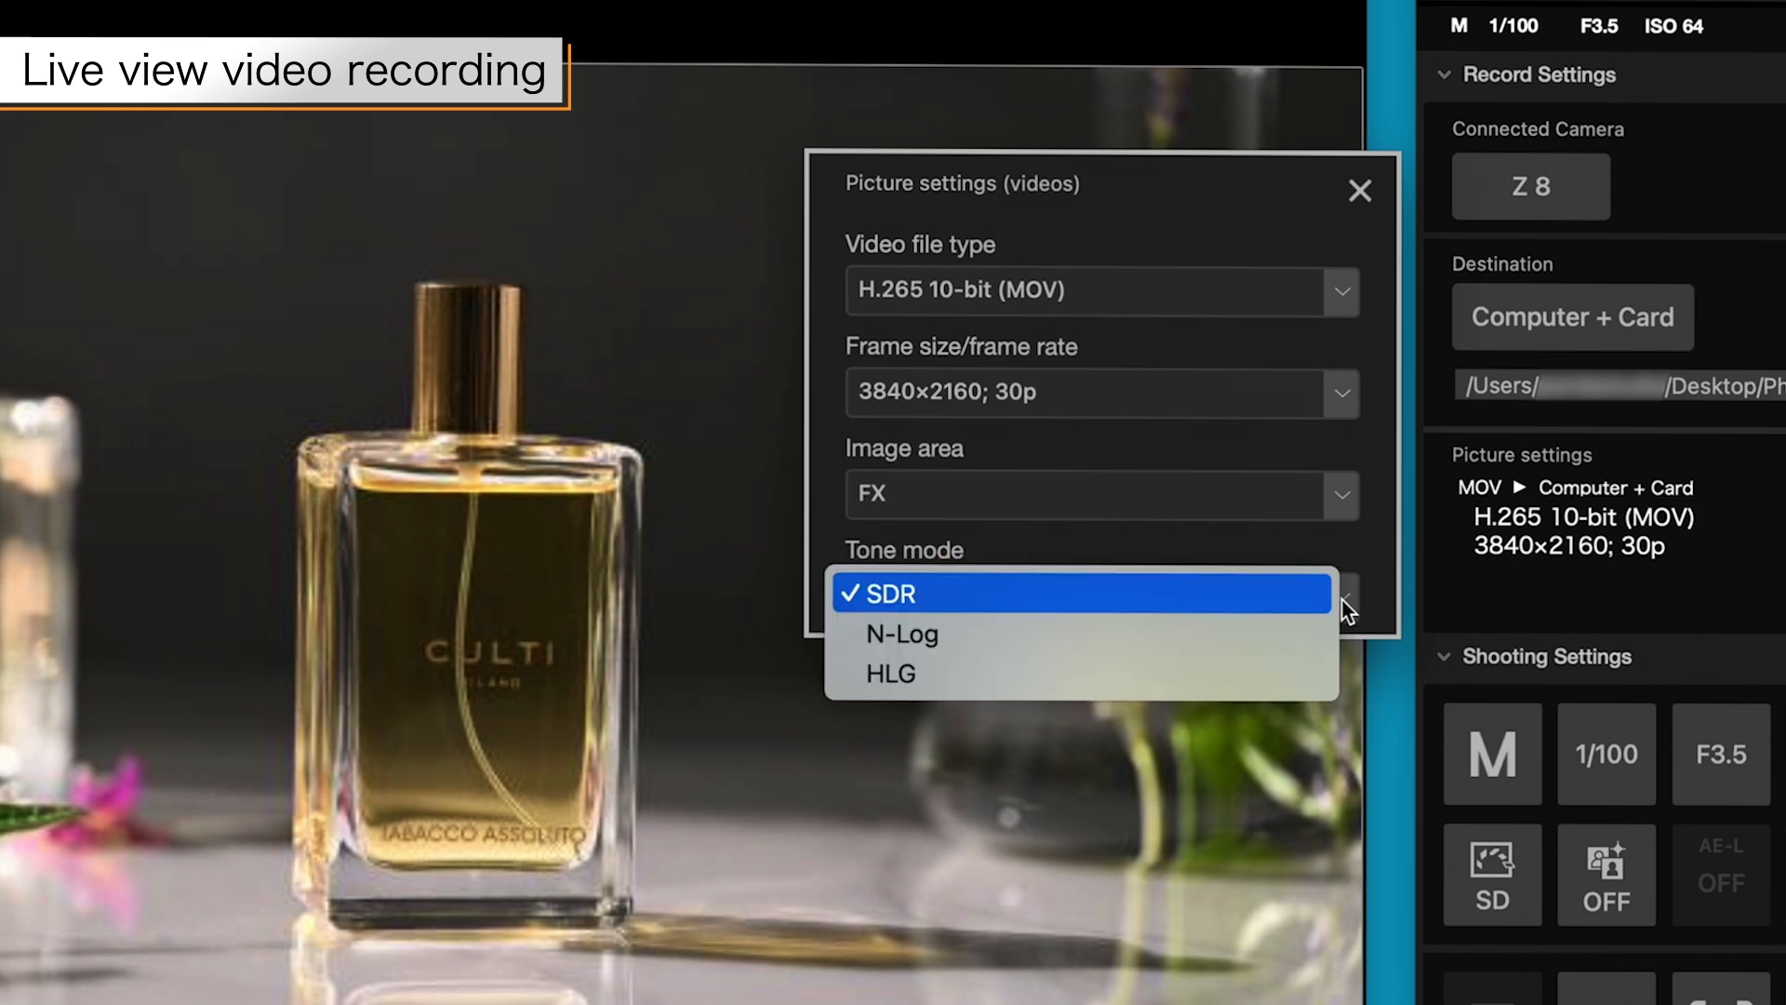
pyautogui.click(899, 634)
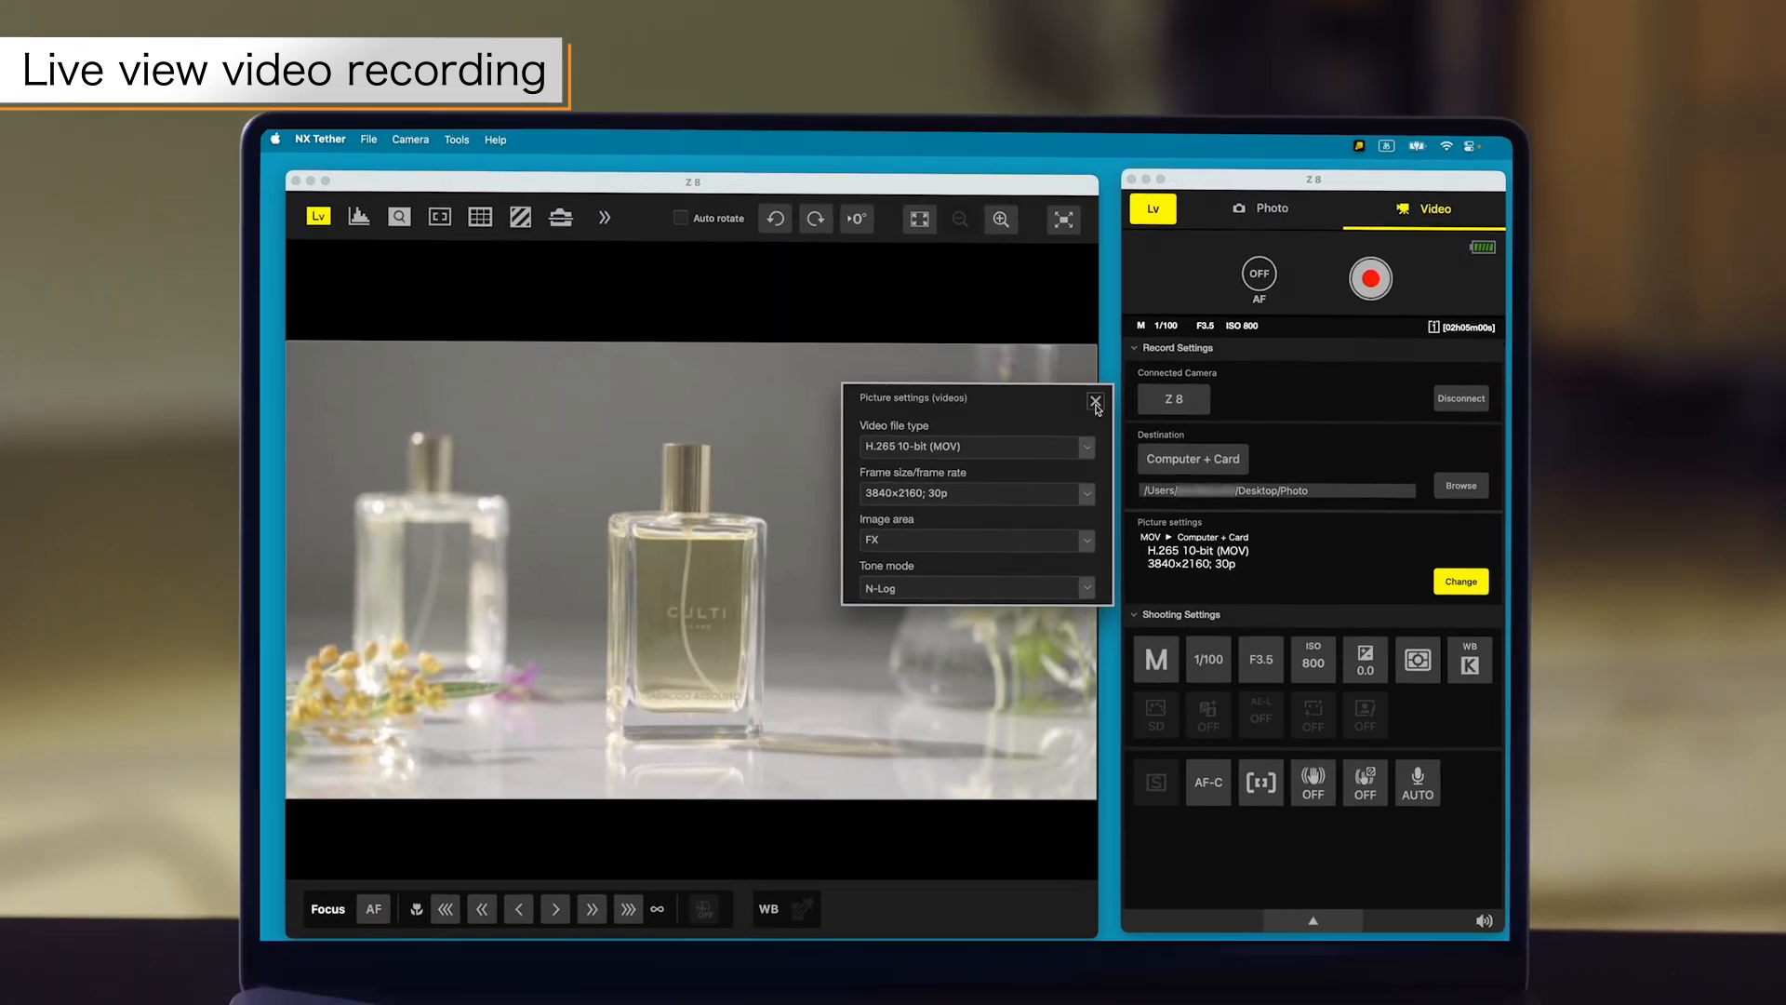
pyautogui.click(1096, 402)
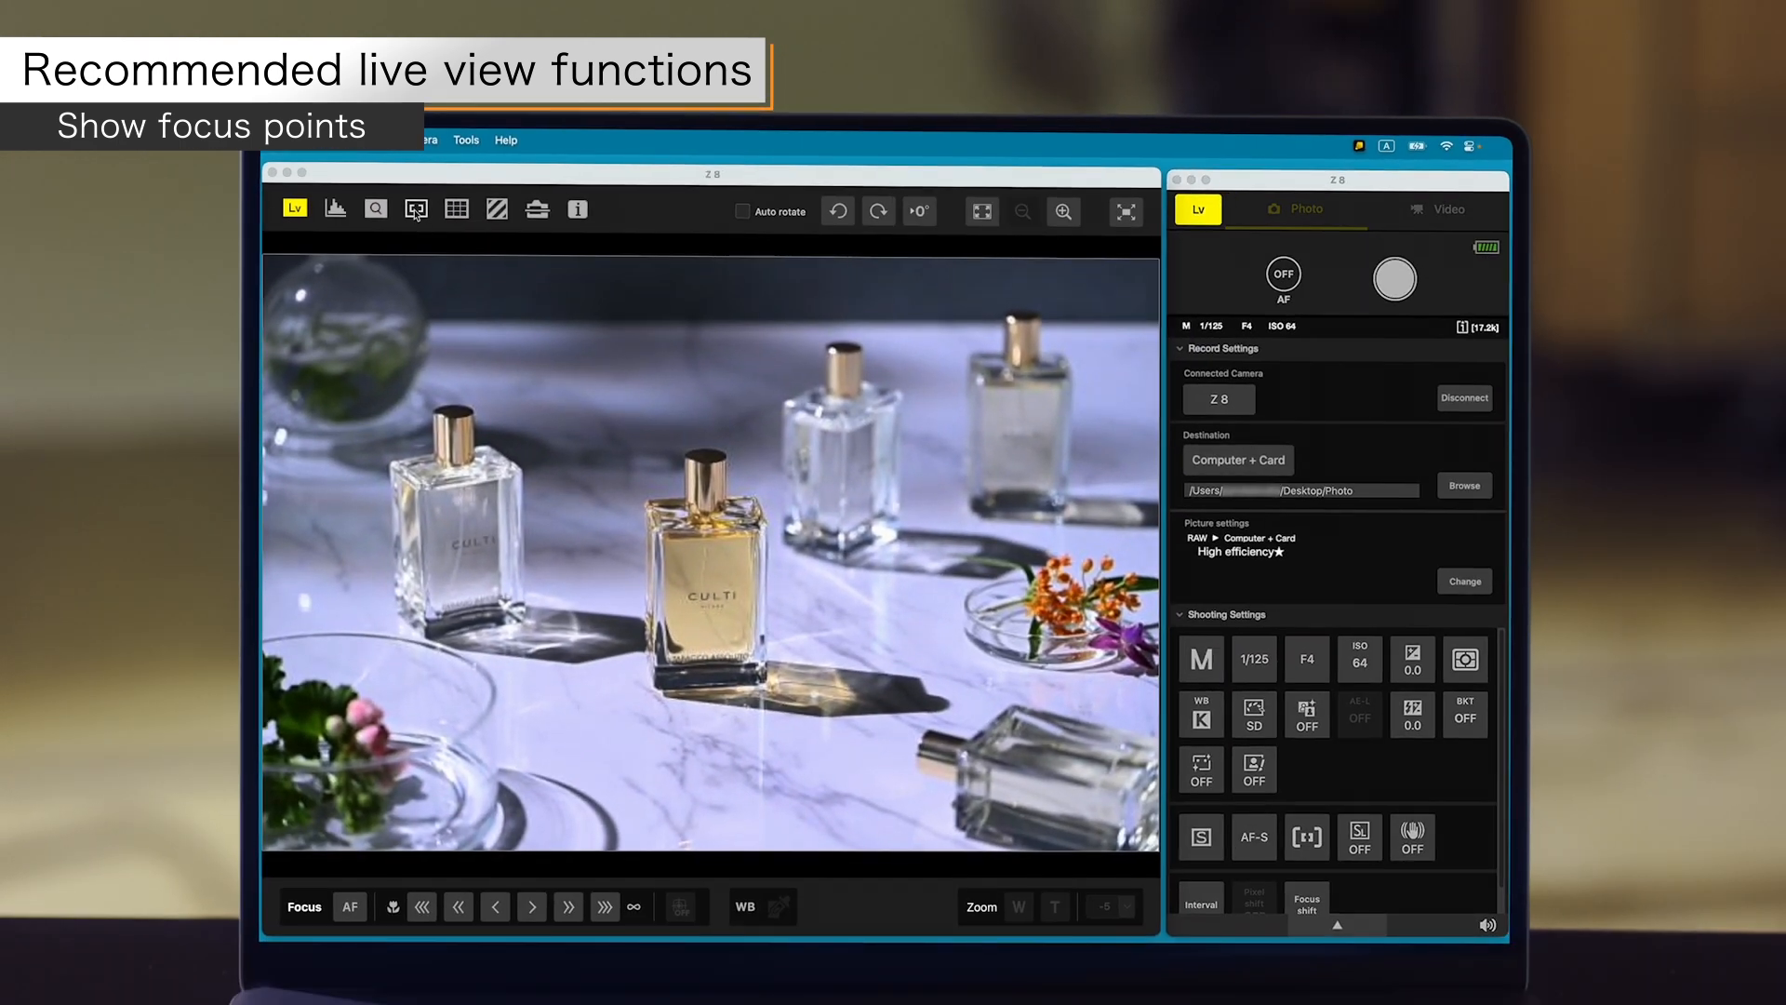
# Show the focus points and virtual horizon overlays in live view
pyautogui.click(416, 209)
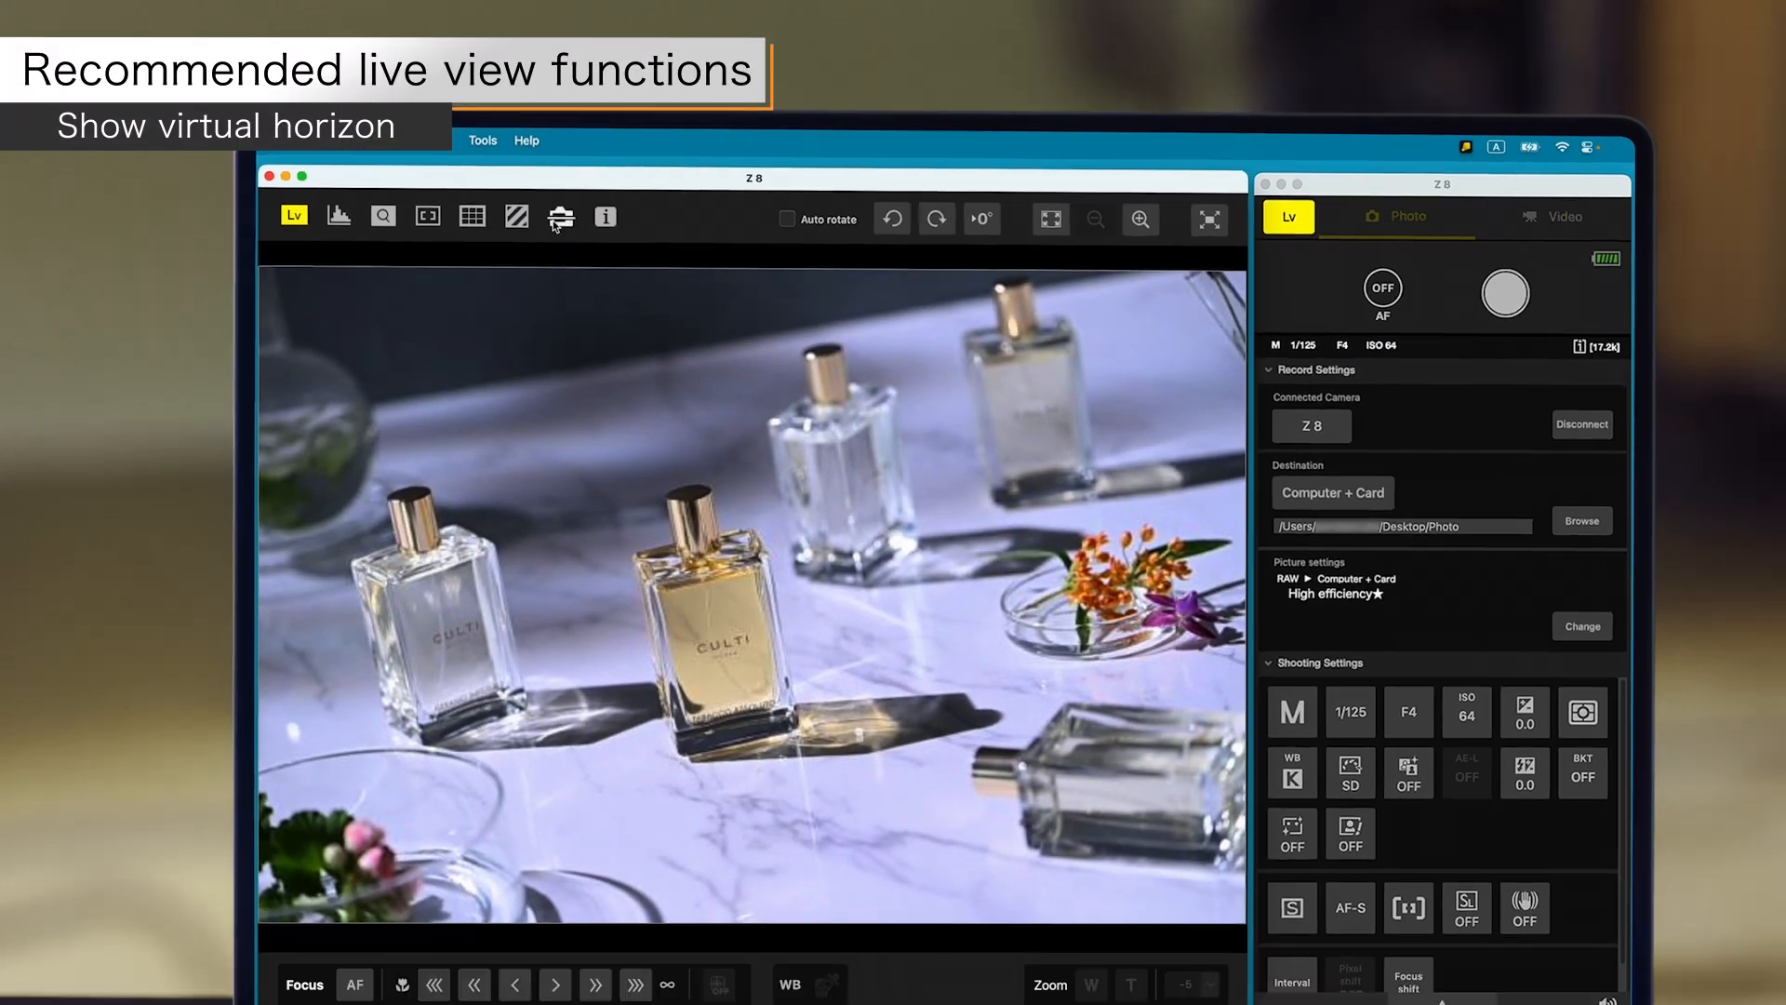
pyautogui.click(560, 217)
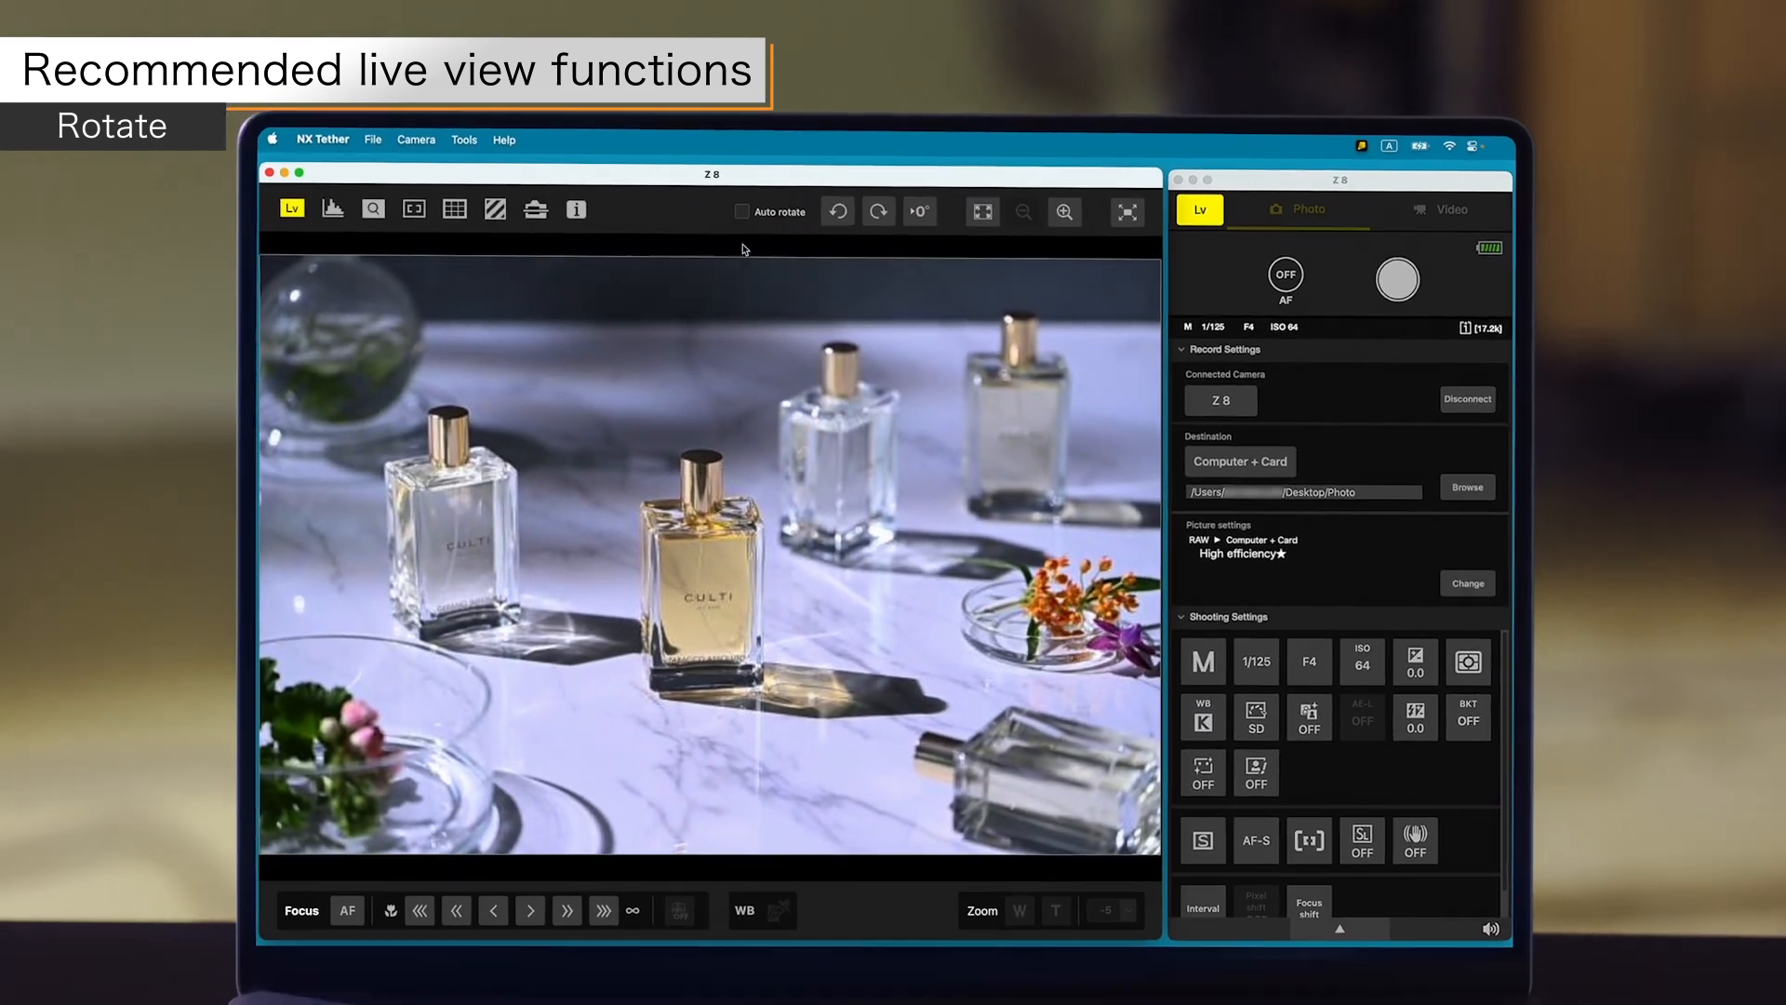
# Rotate live view and back, zoom on the gold bottle's label, then fit the full frame
pyautogui.click(878, 211)
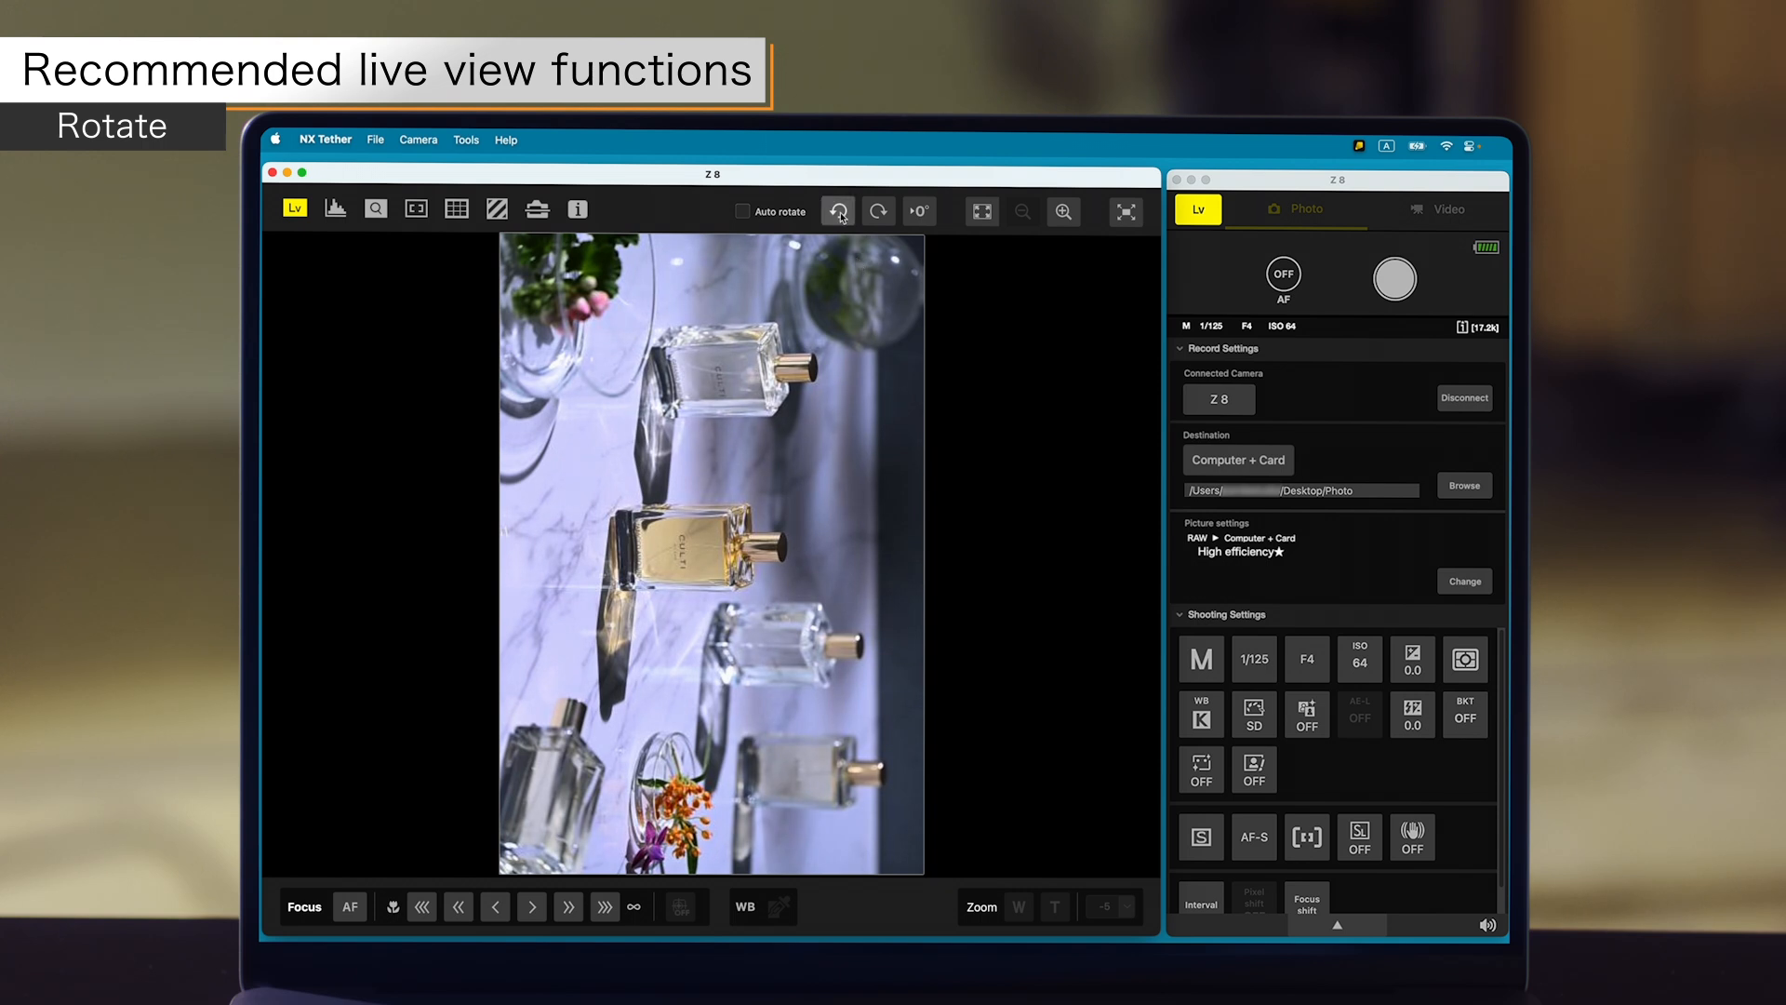
pyautogui.click(838, 212)
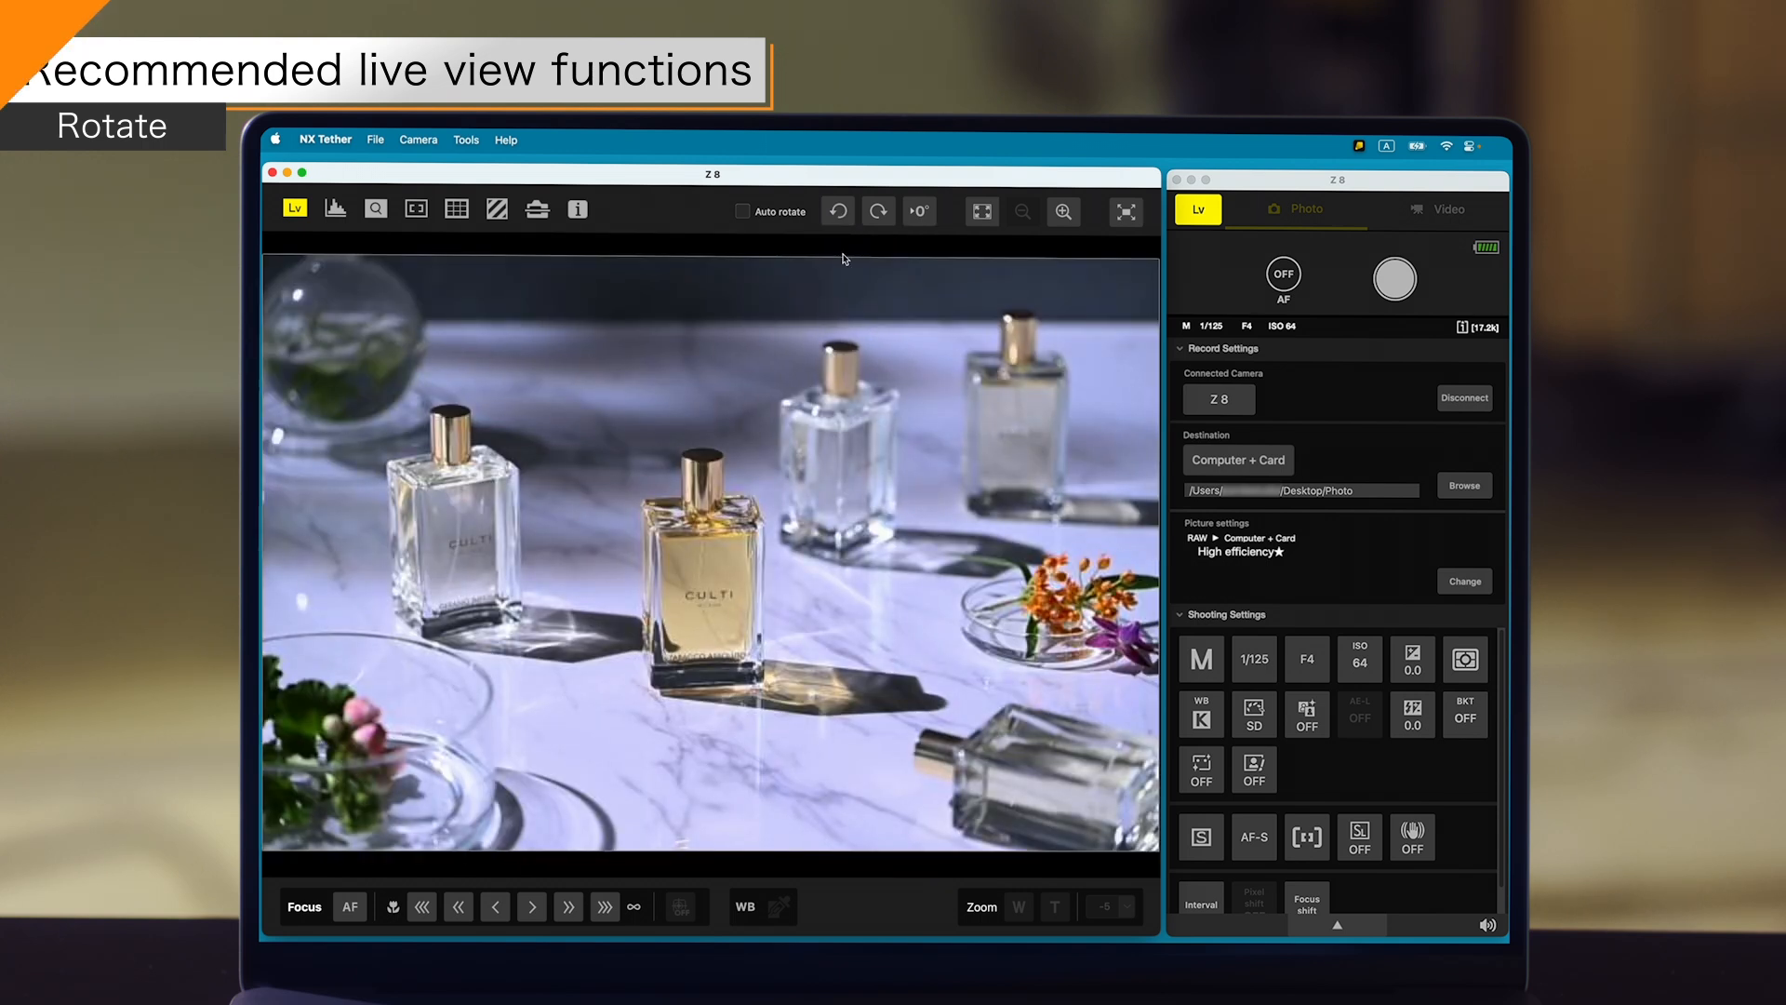
pyautogui.click(1065, 211)
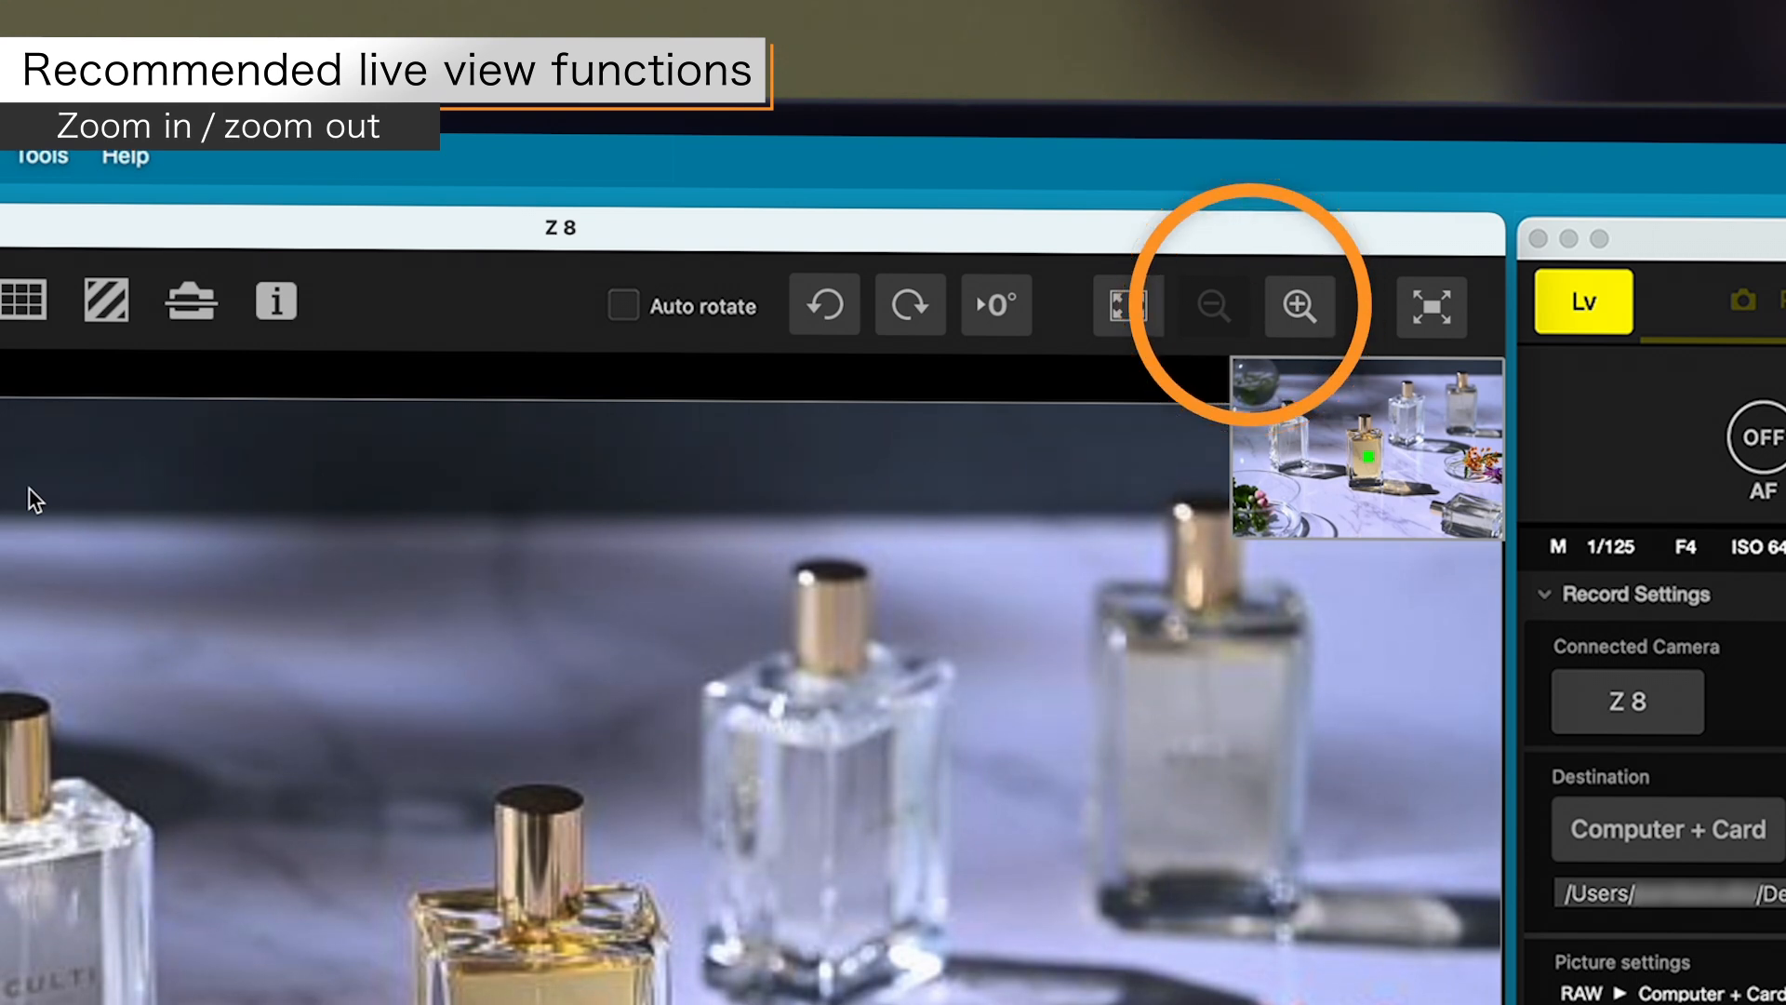
pyautogui.click(1214, 304)
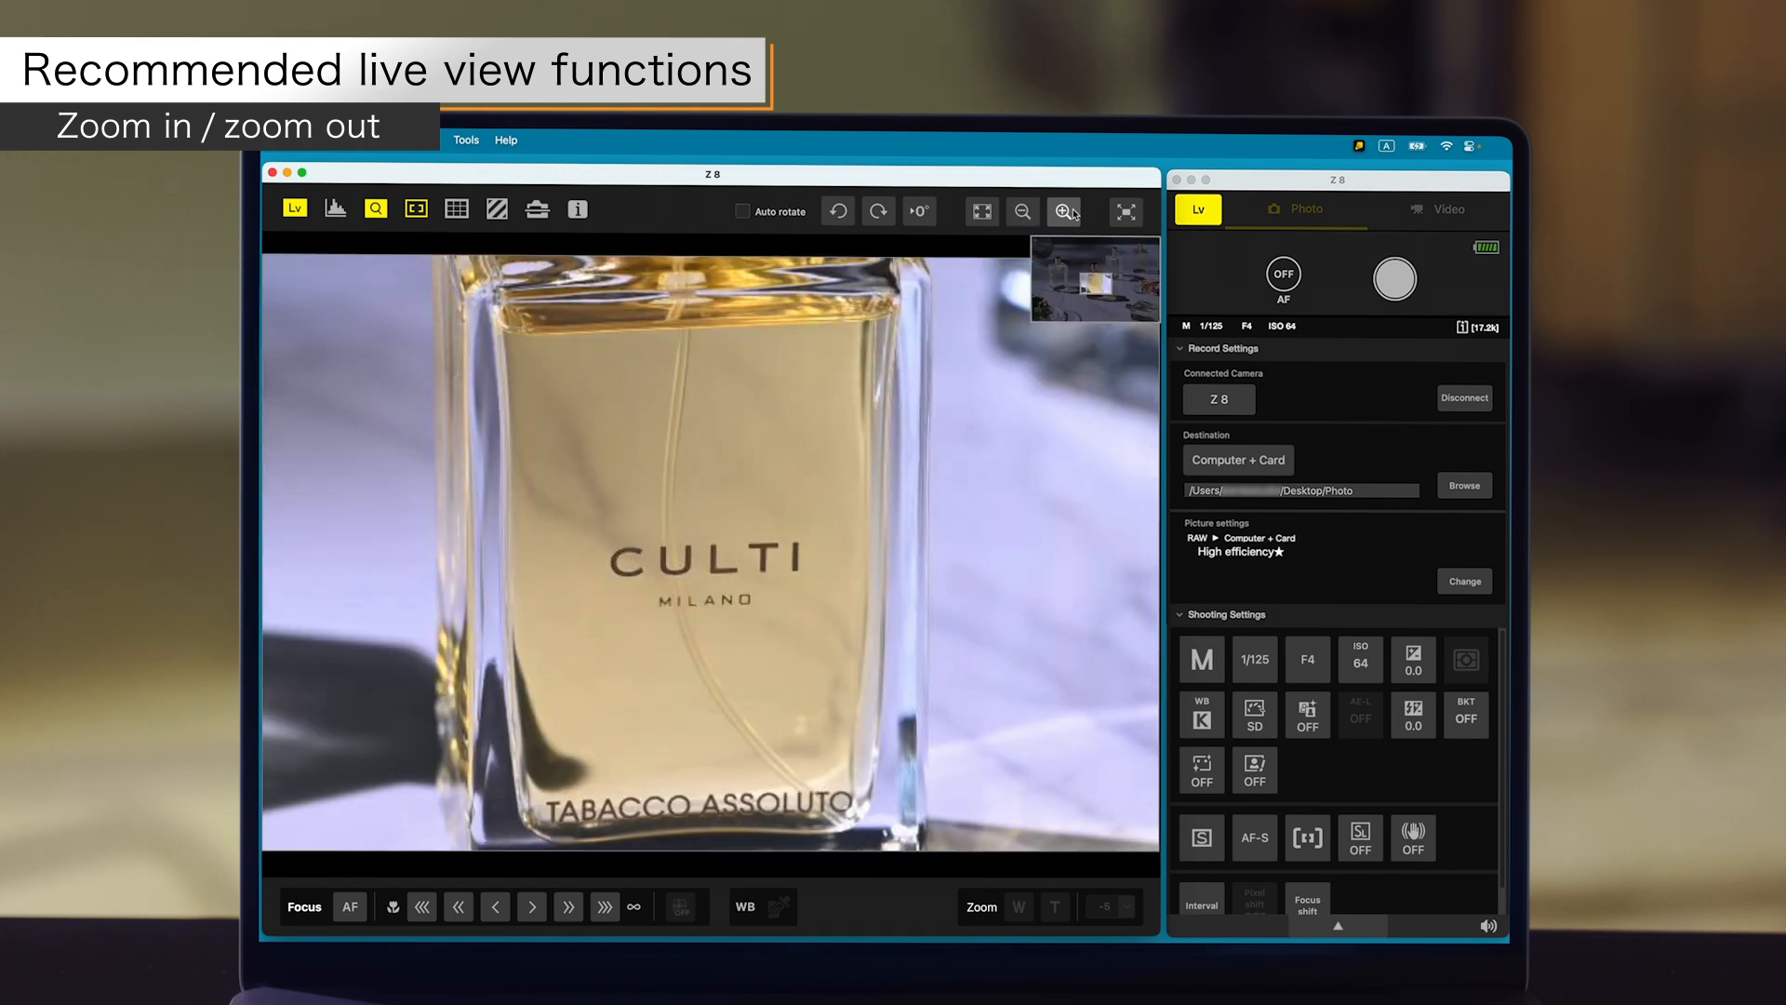
pyautogui.click(1064, 212)
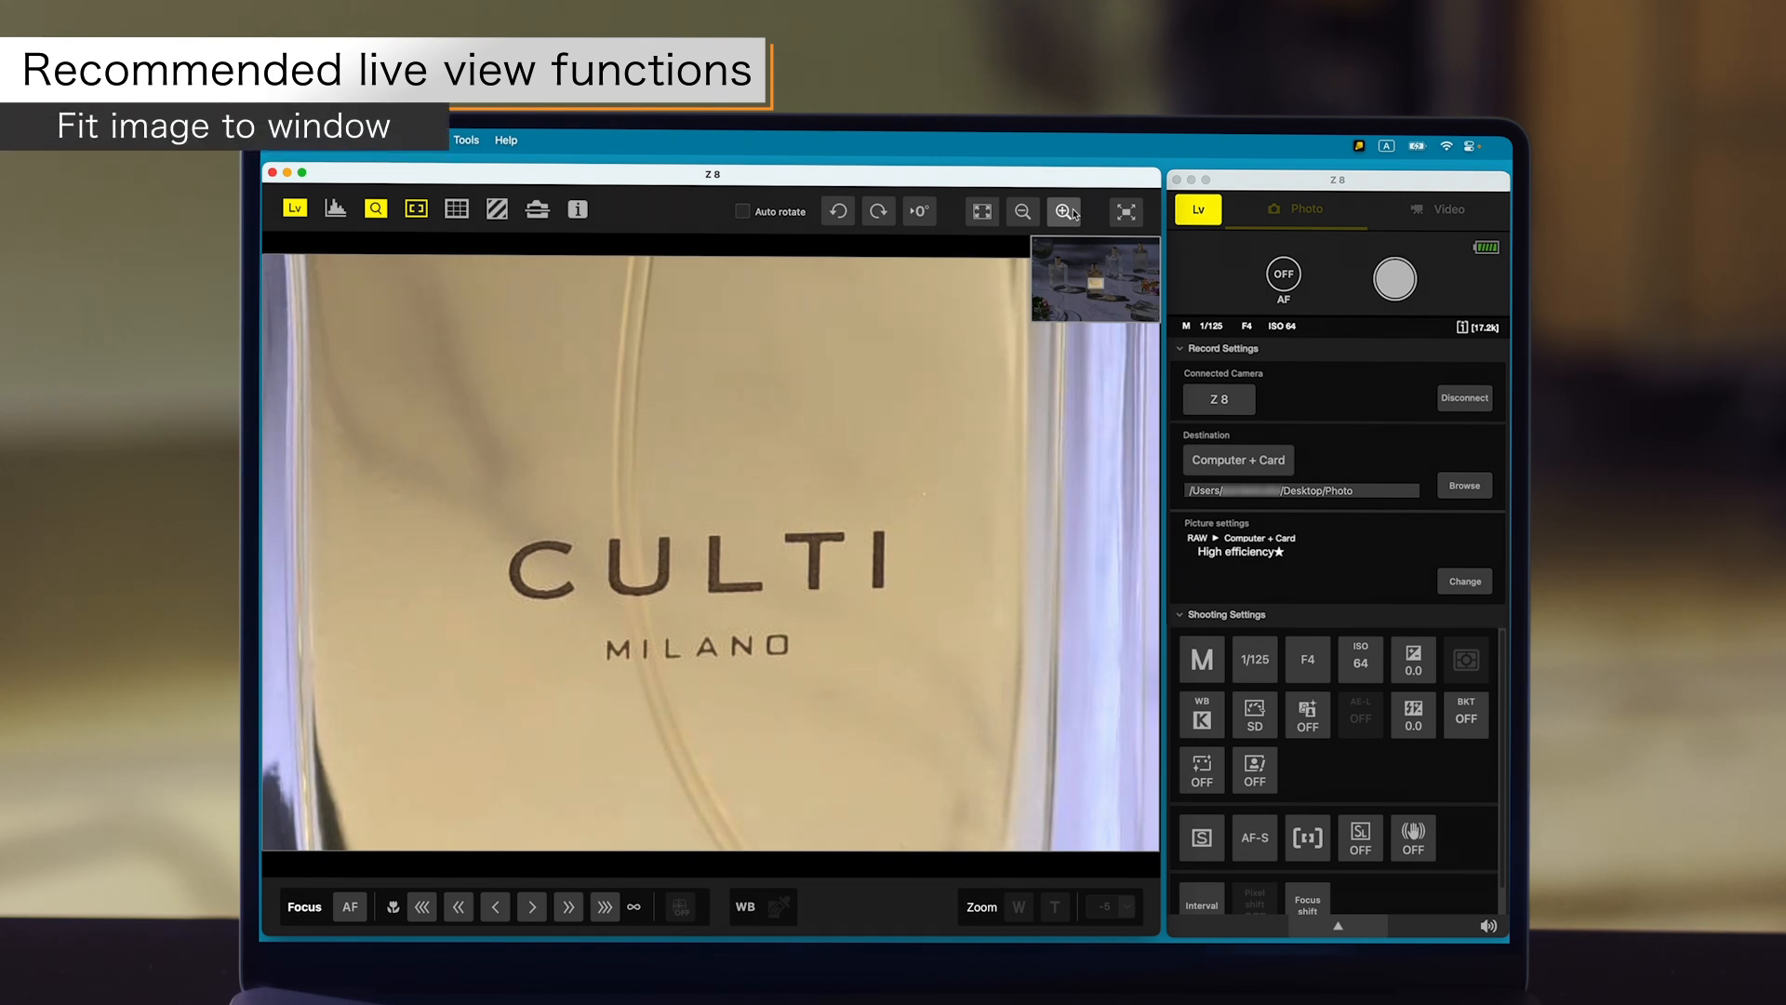
pyautogui.click(1064, 212)
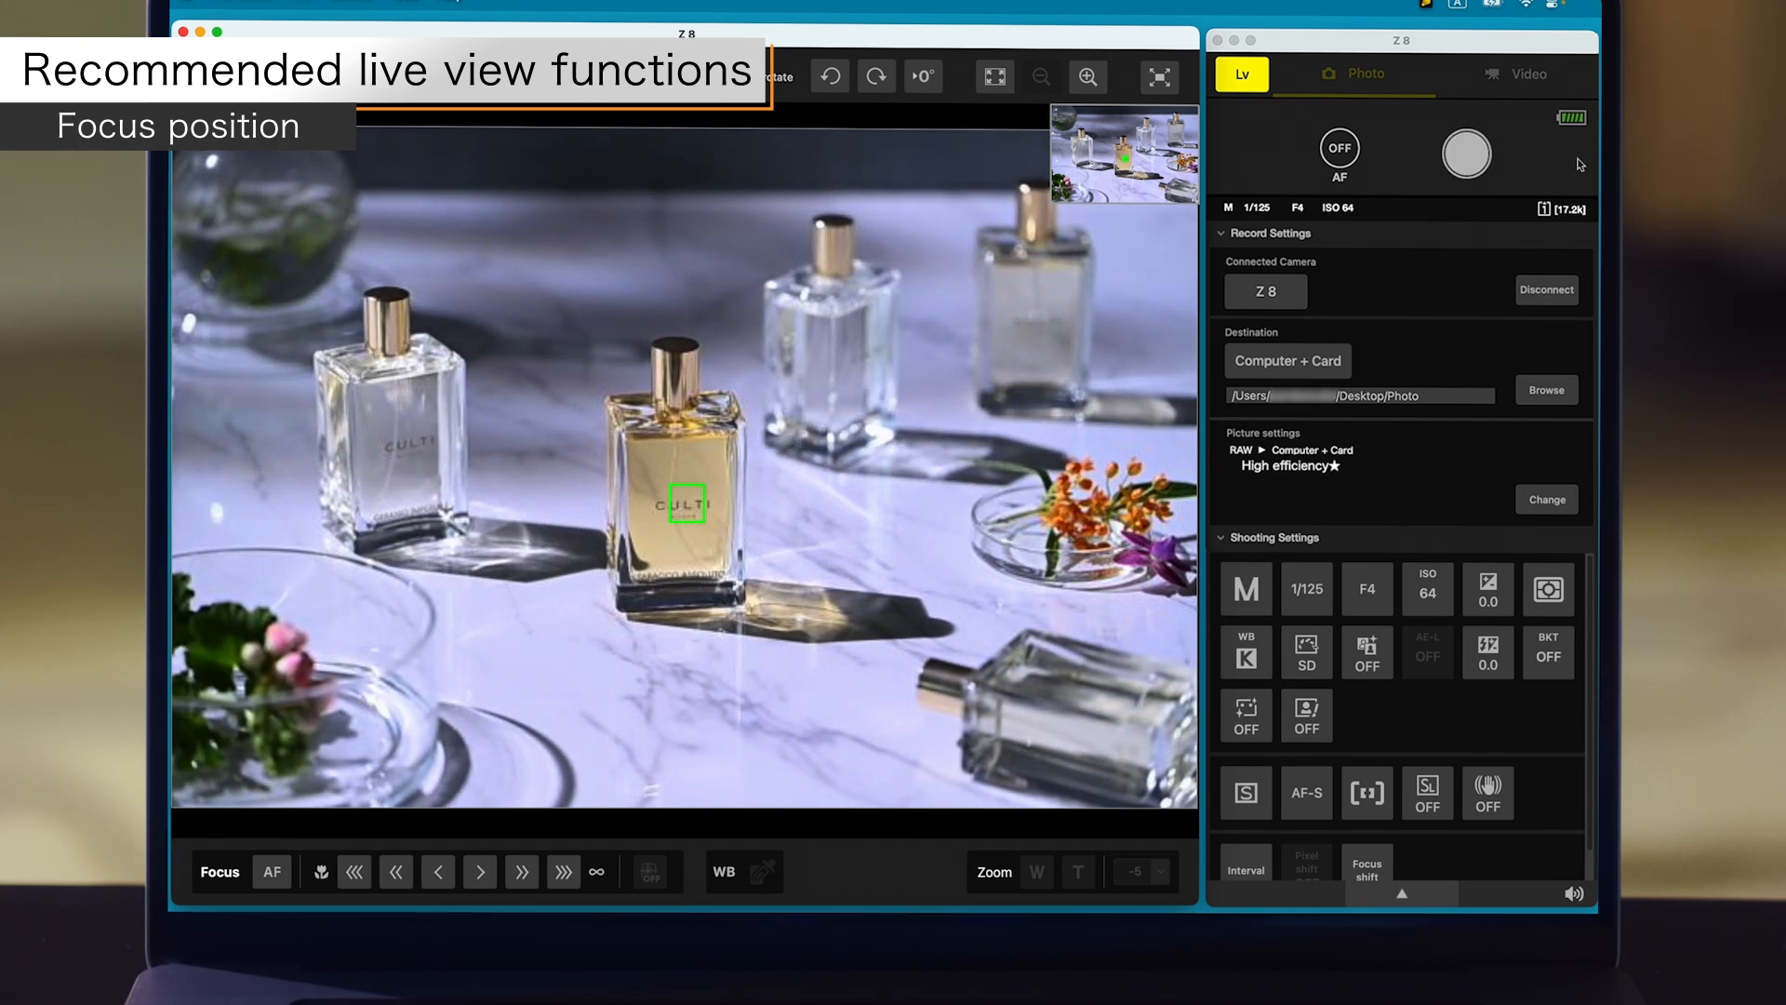
# Power-zoom the lens to 28mm, back to about 19mm, and close live view
pyautogui.click(1076, 871)
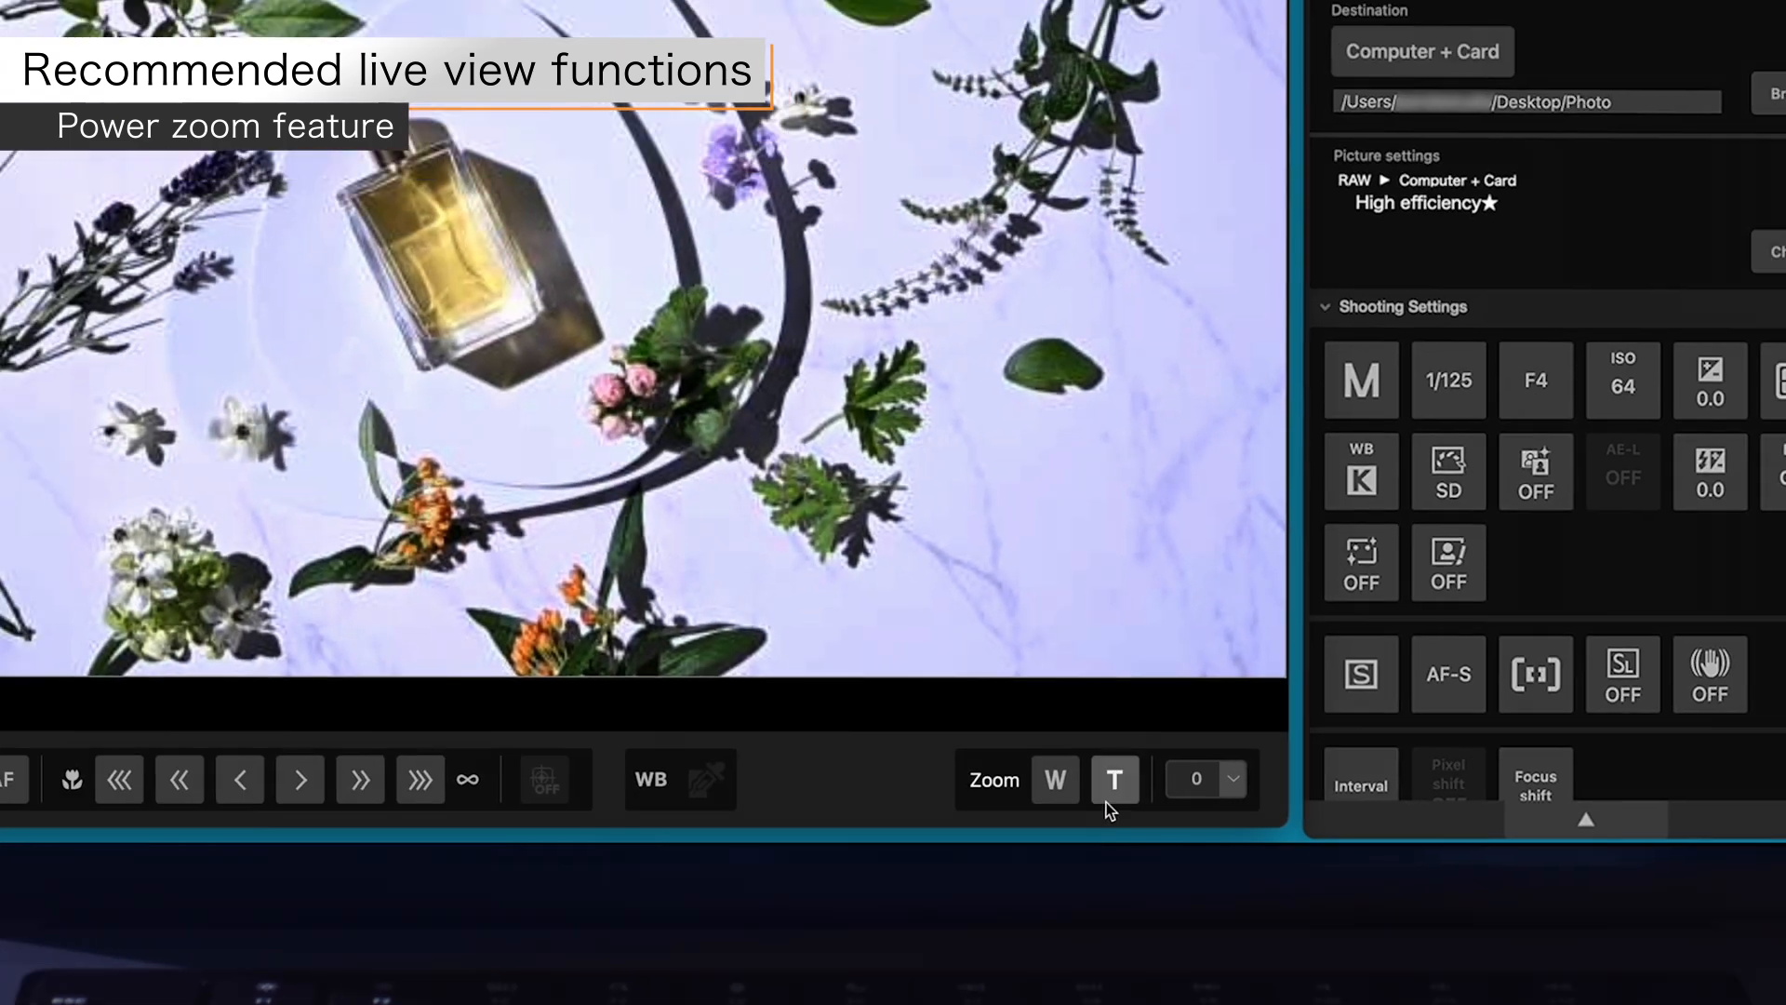
pyautogui.click(1112, 780)
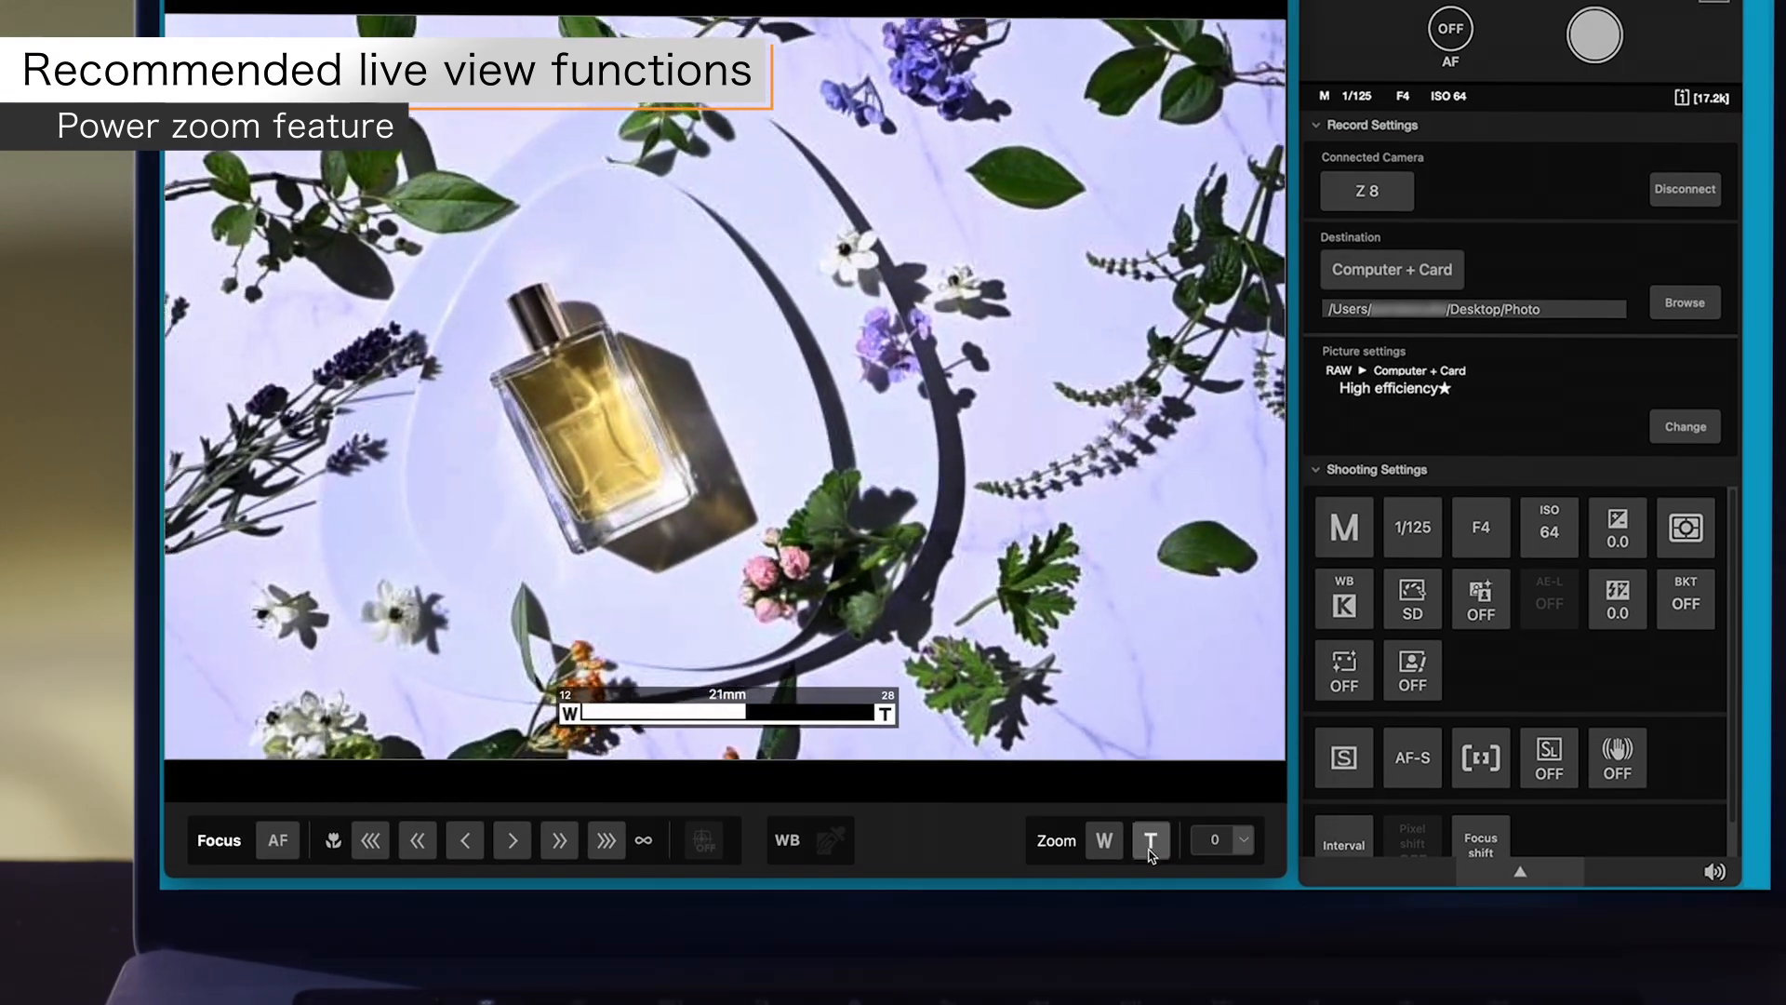
pyautogui.click(1150, 839)
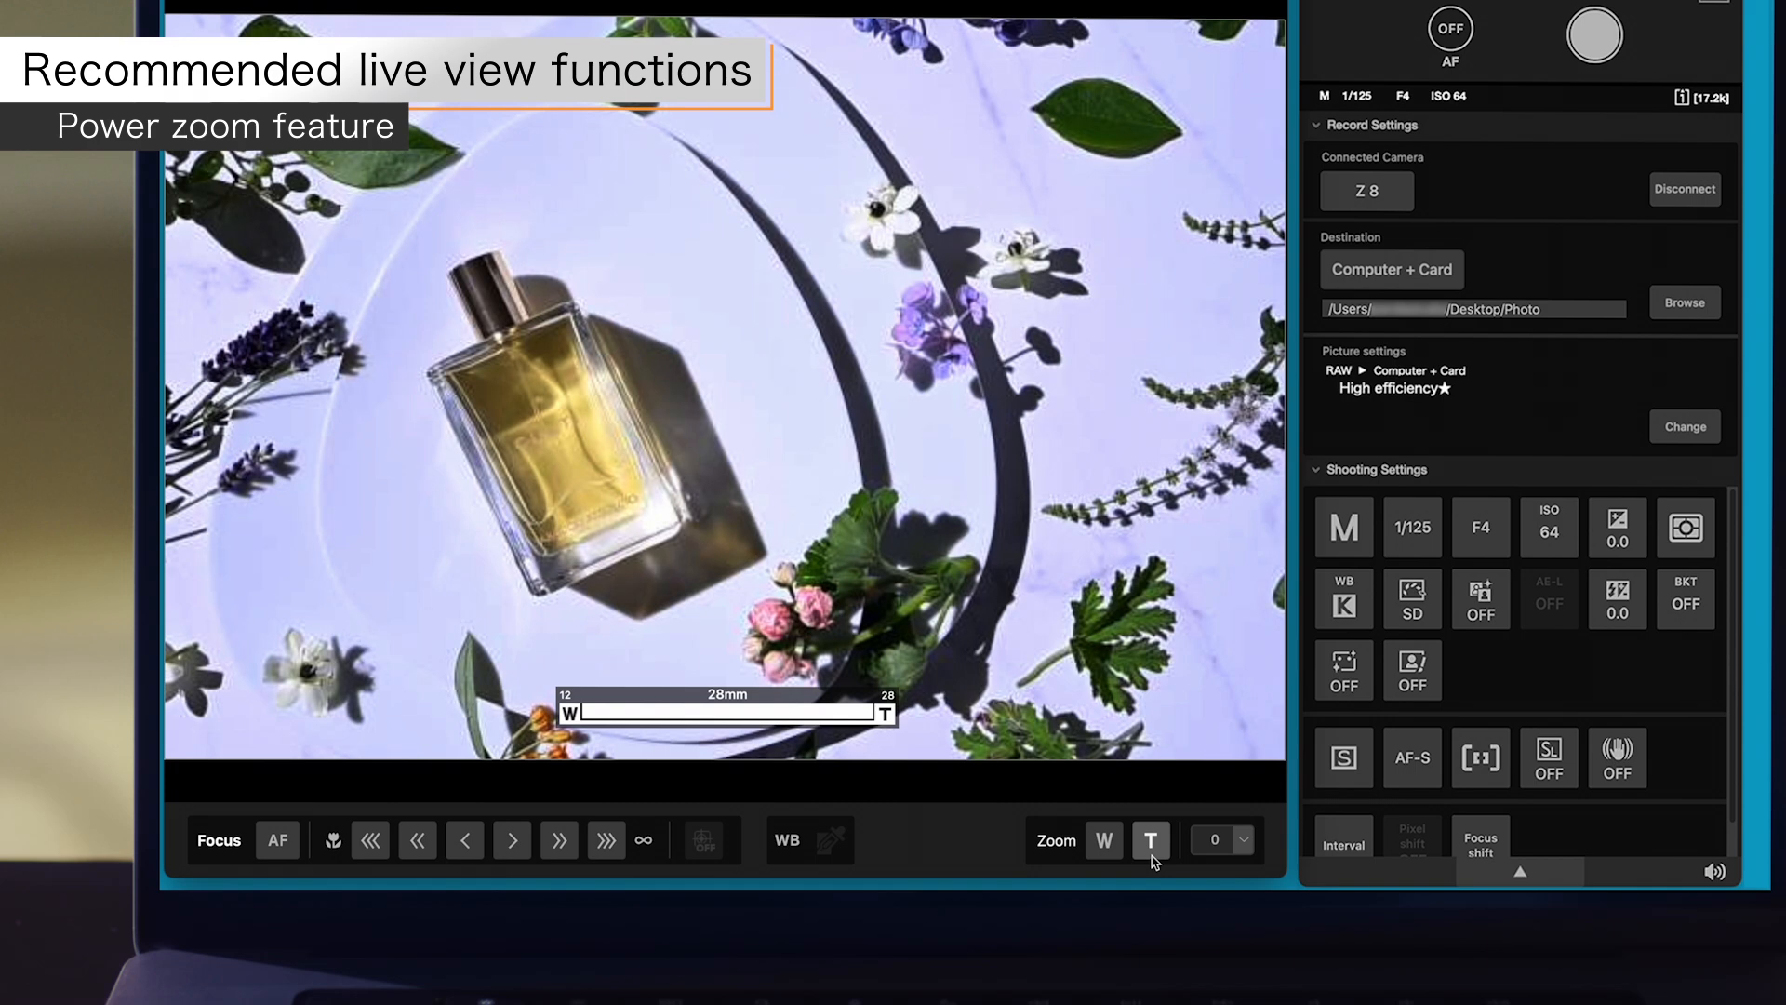
pyautogui.click(1101, 839)
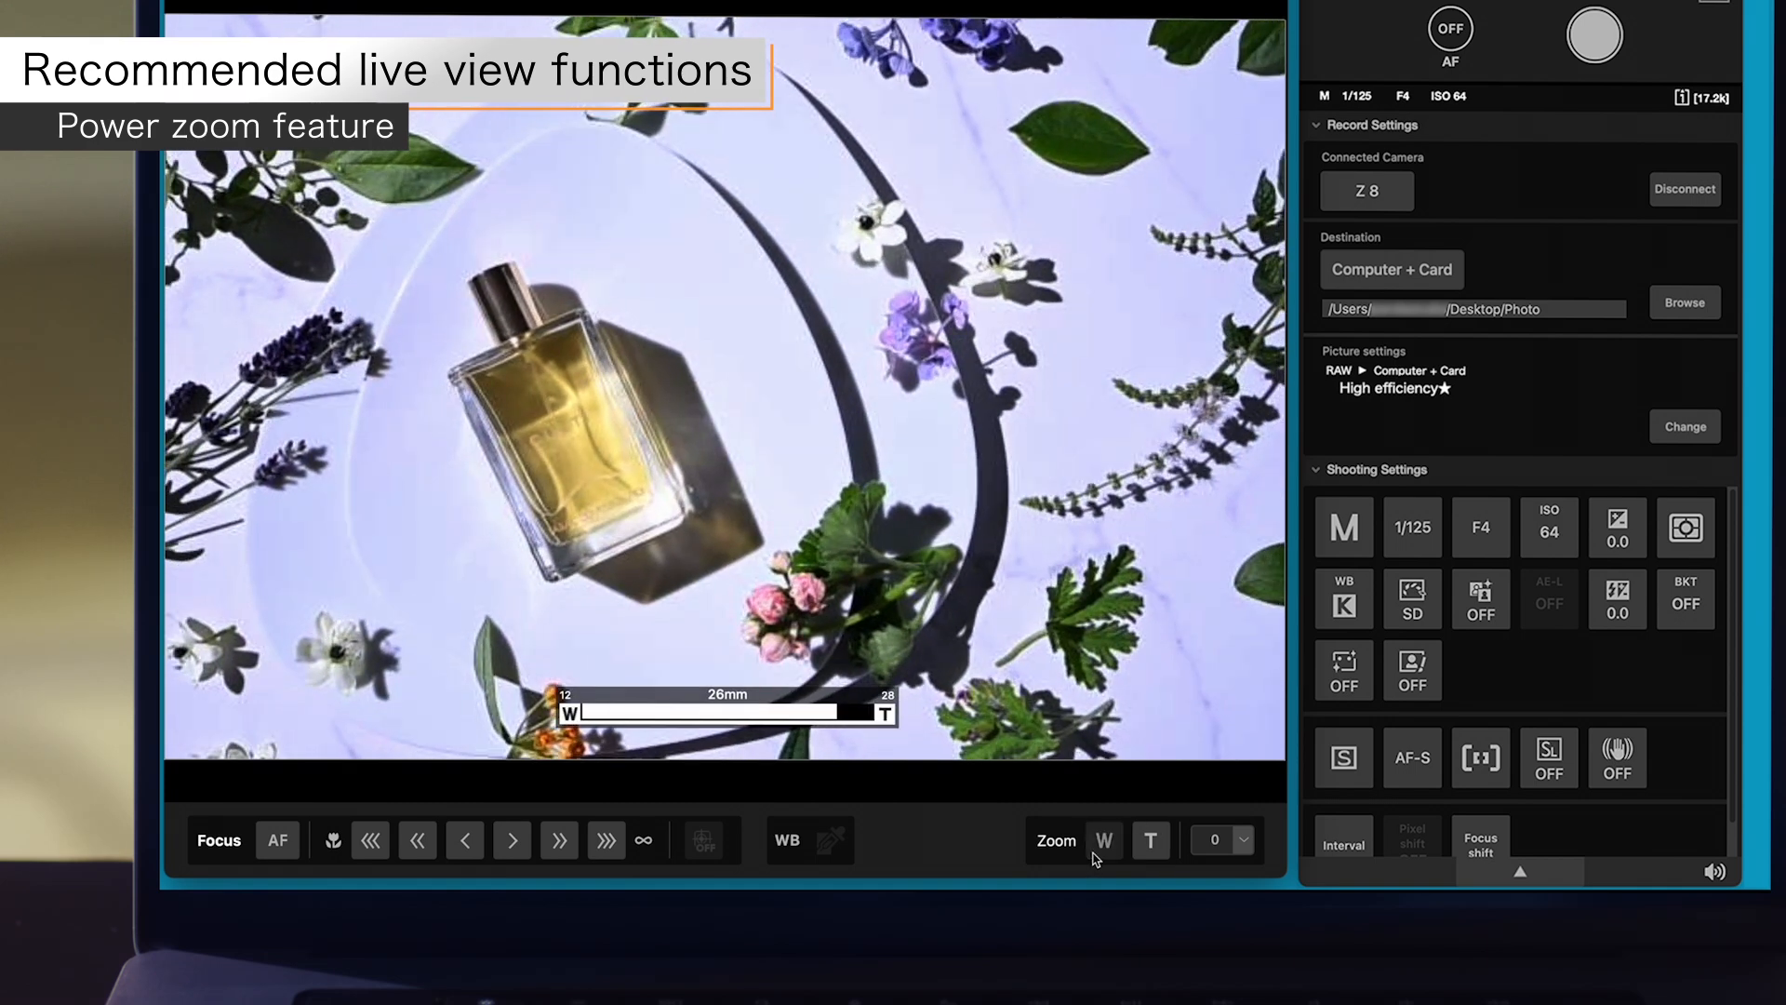
pyautogui.click(1103, 841)
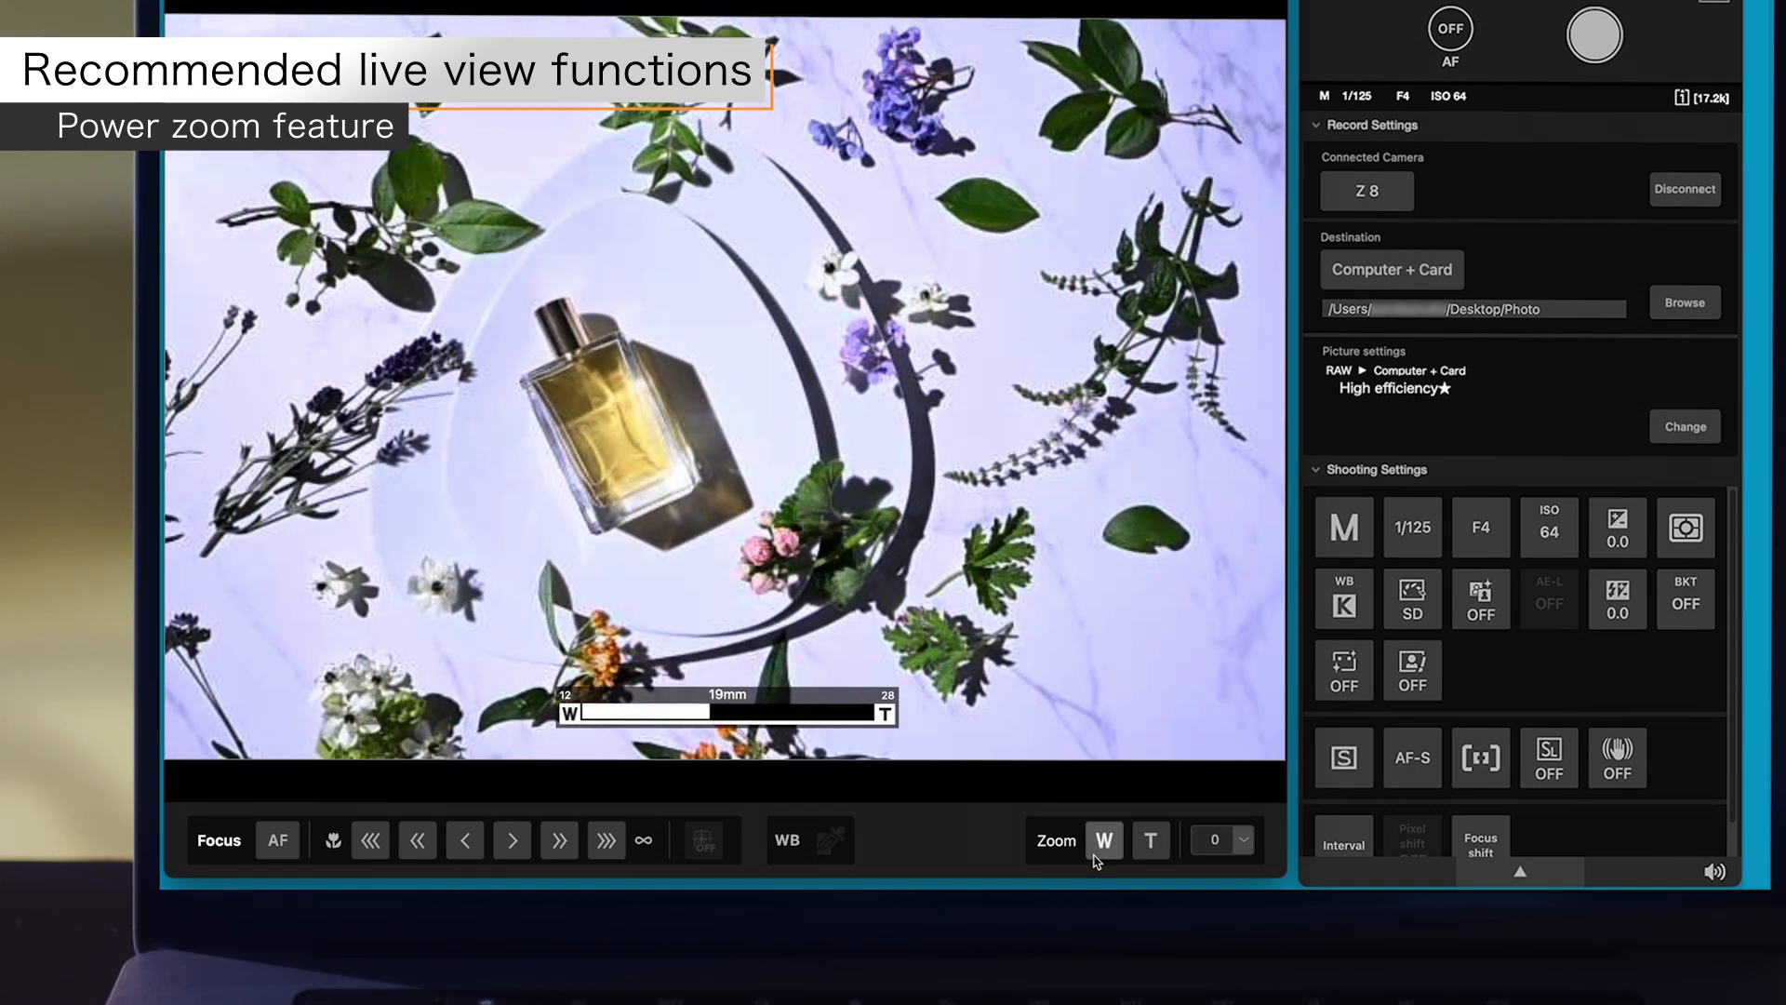
pyautogui.click(1103, 839)
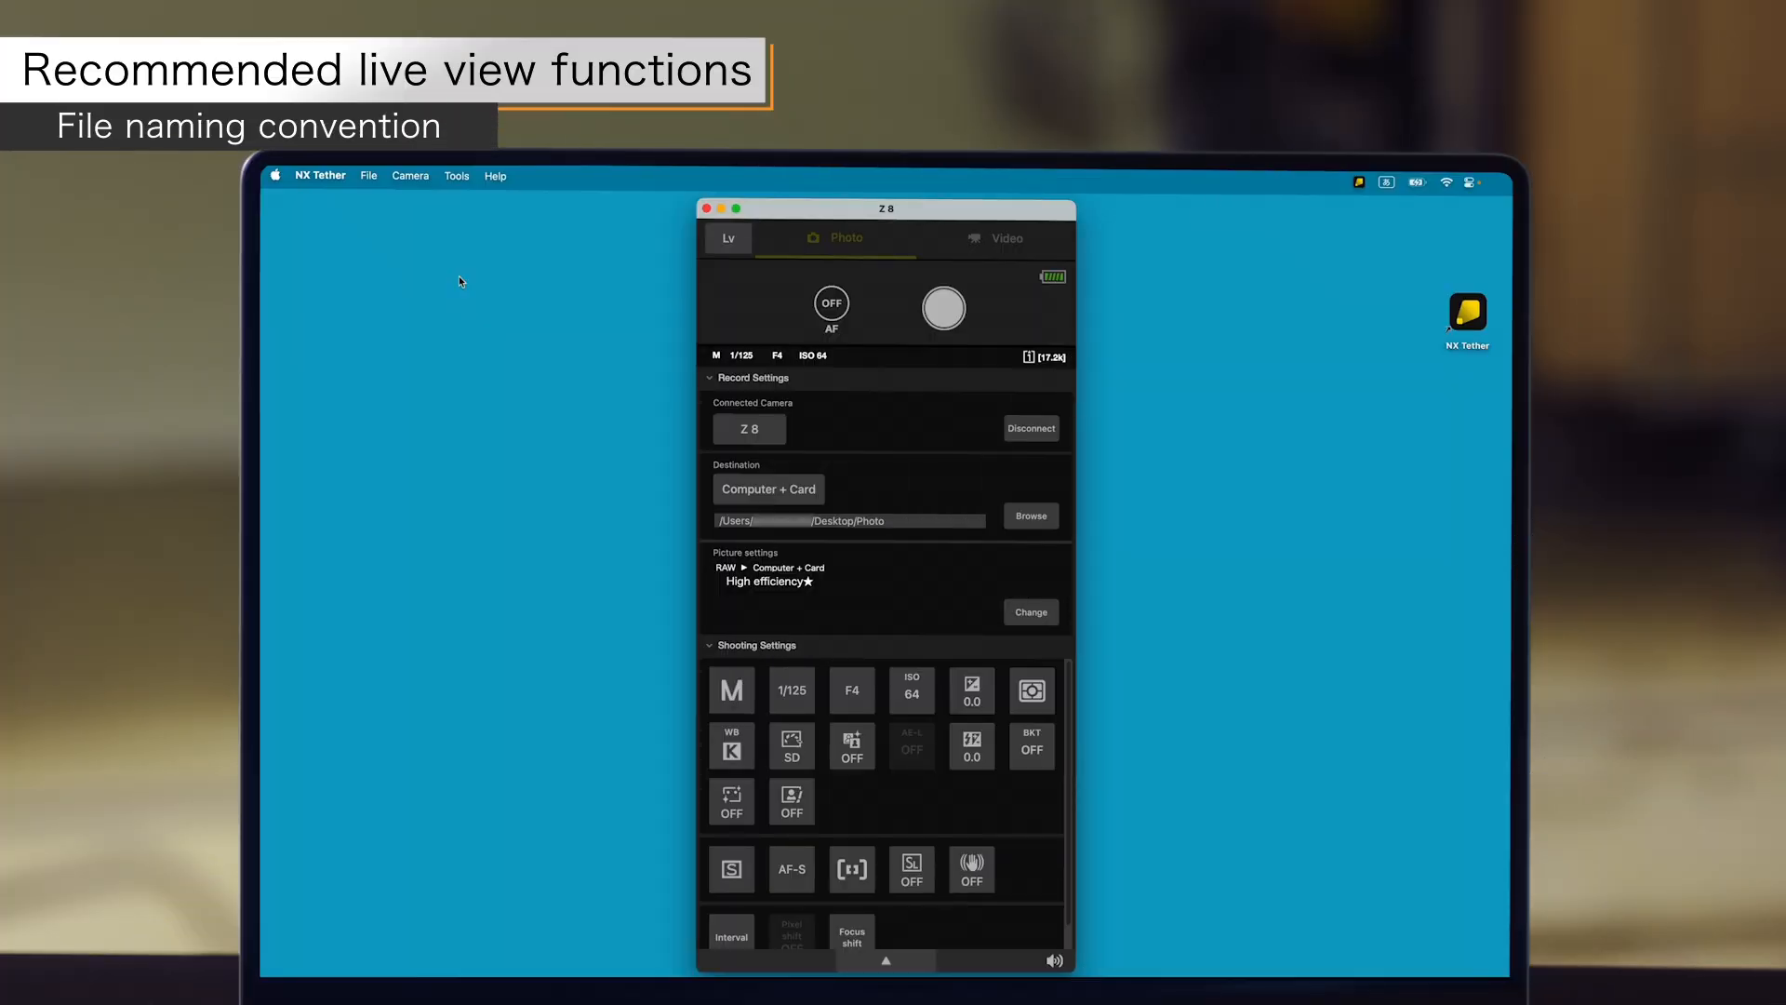
# Set the Destination naming convention in Options to Date & Time
pyautogui.click(456, 176)
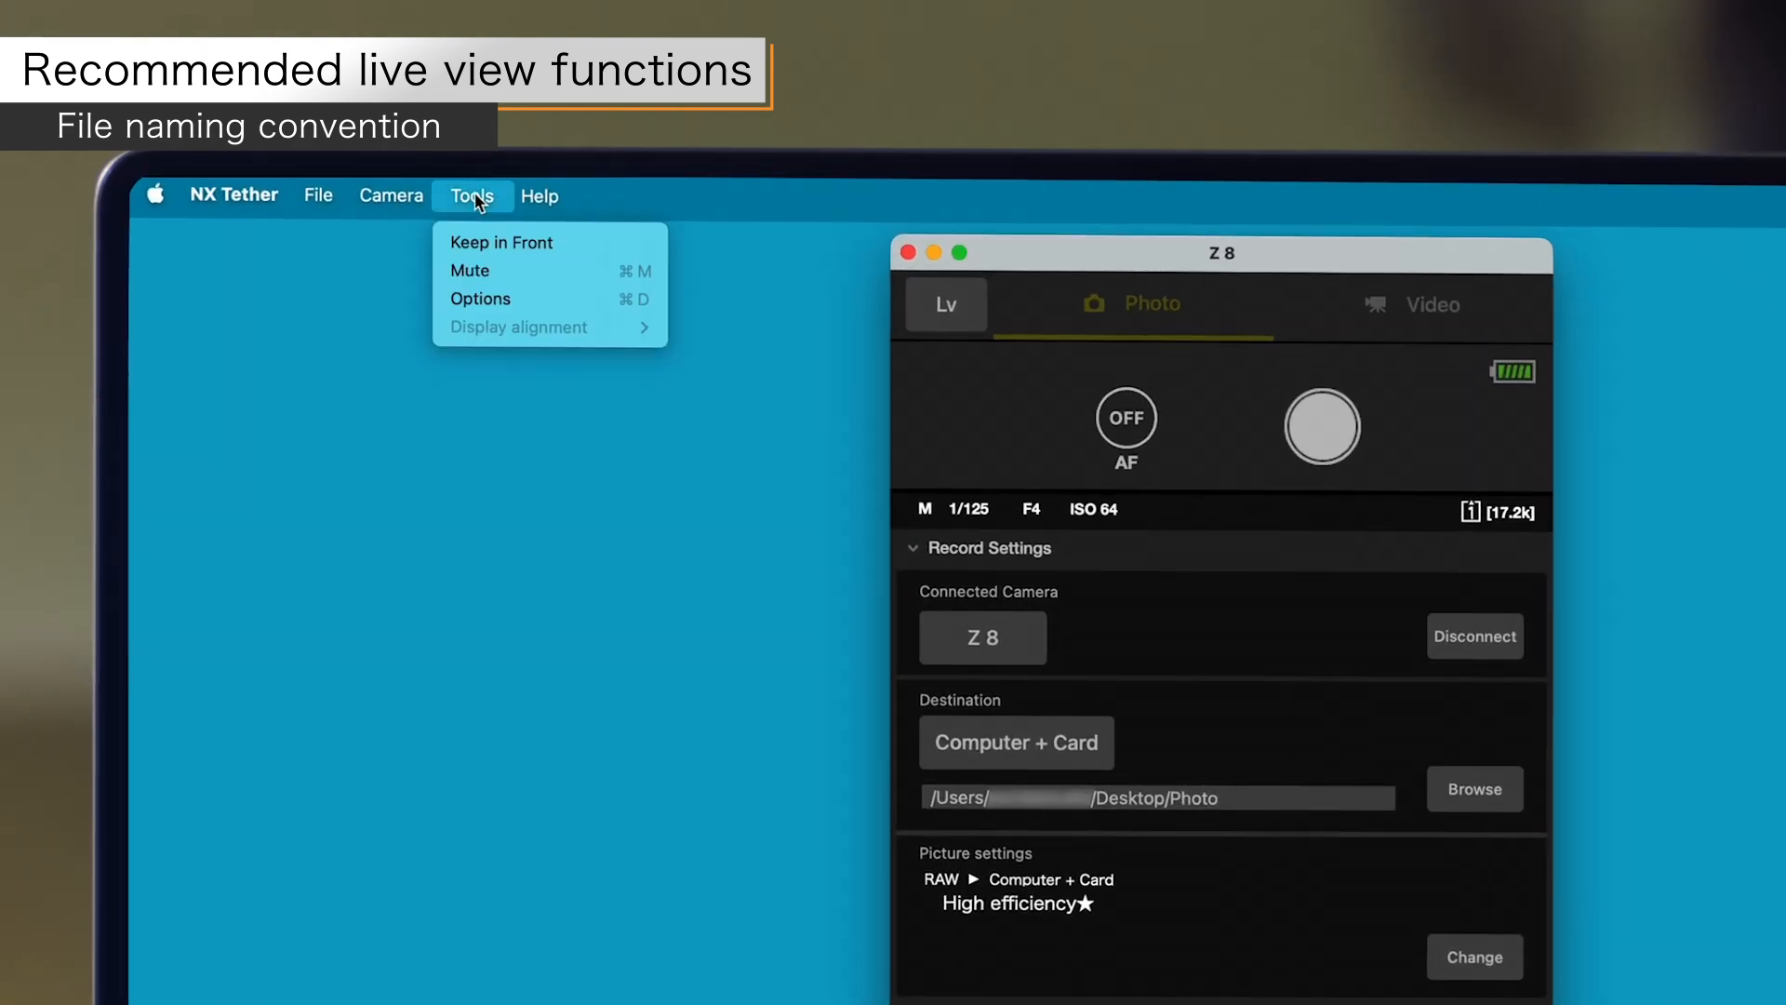
pyautogui.click(480, 299)
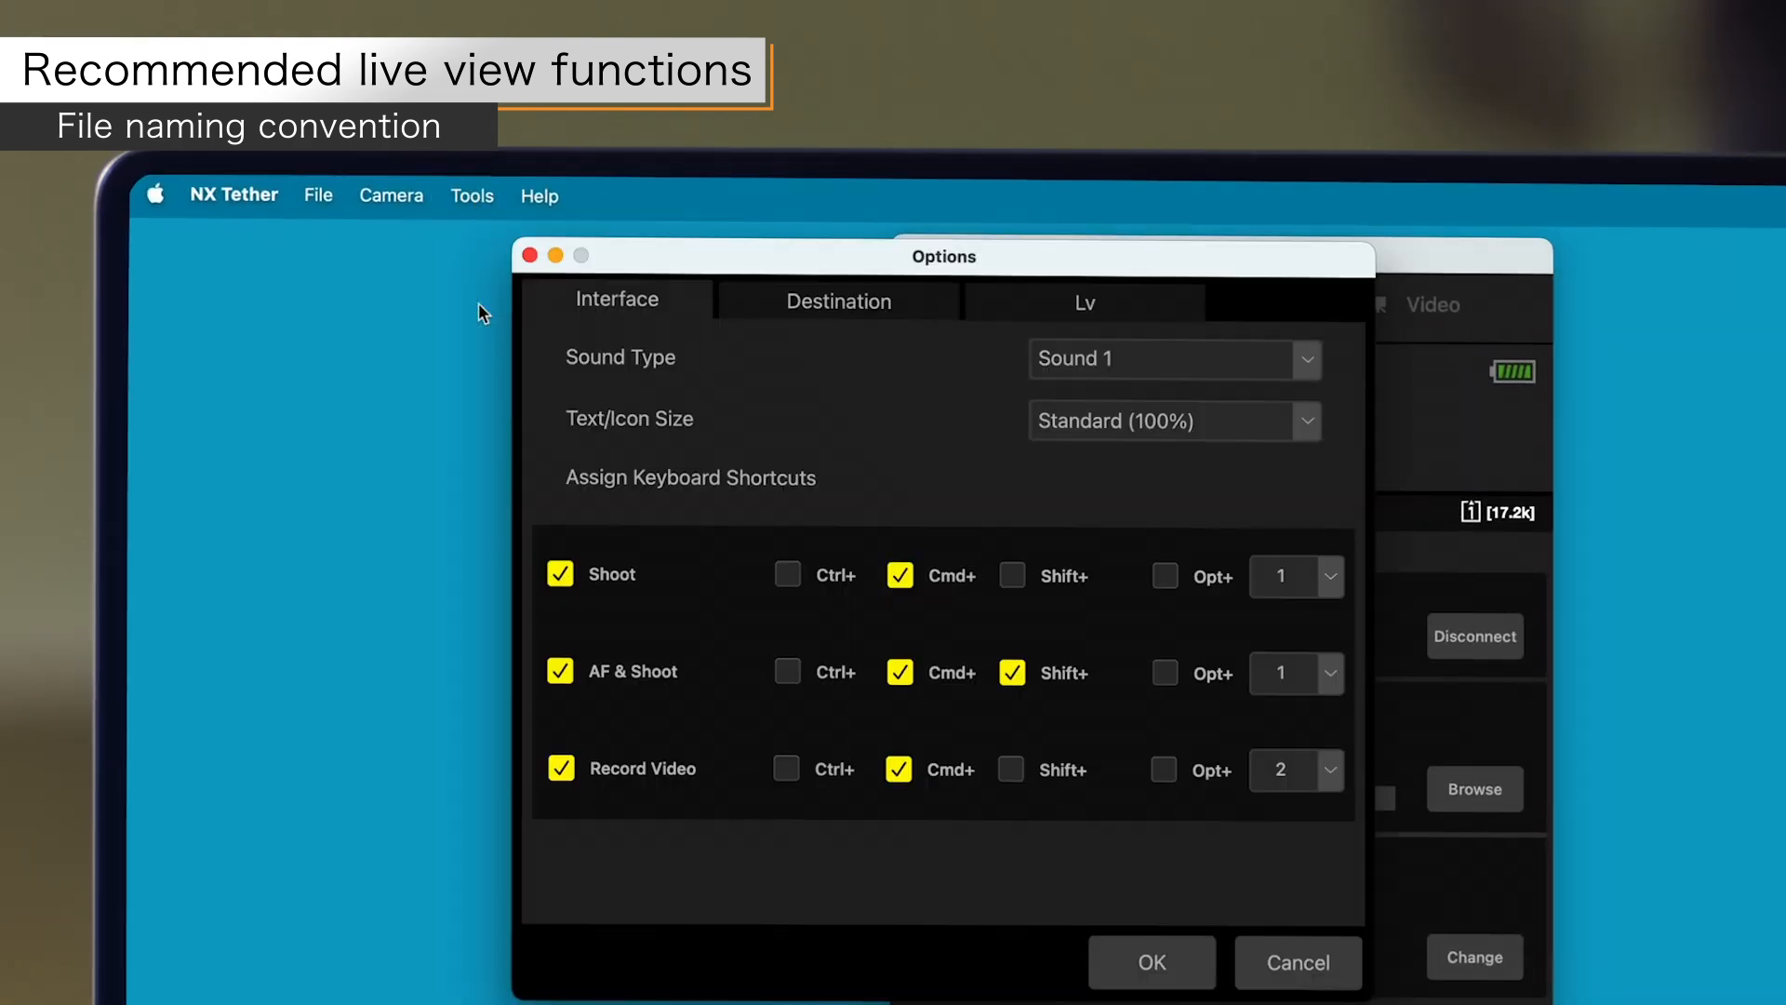
pyautogui.click(839, 299)
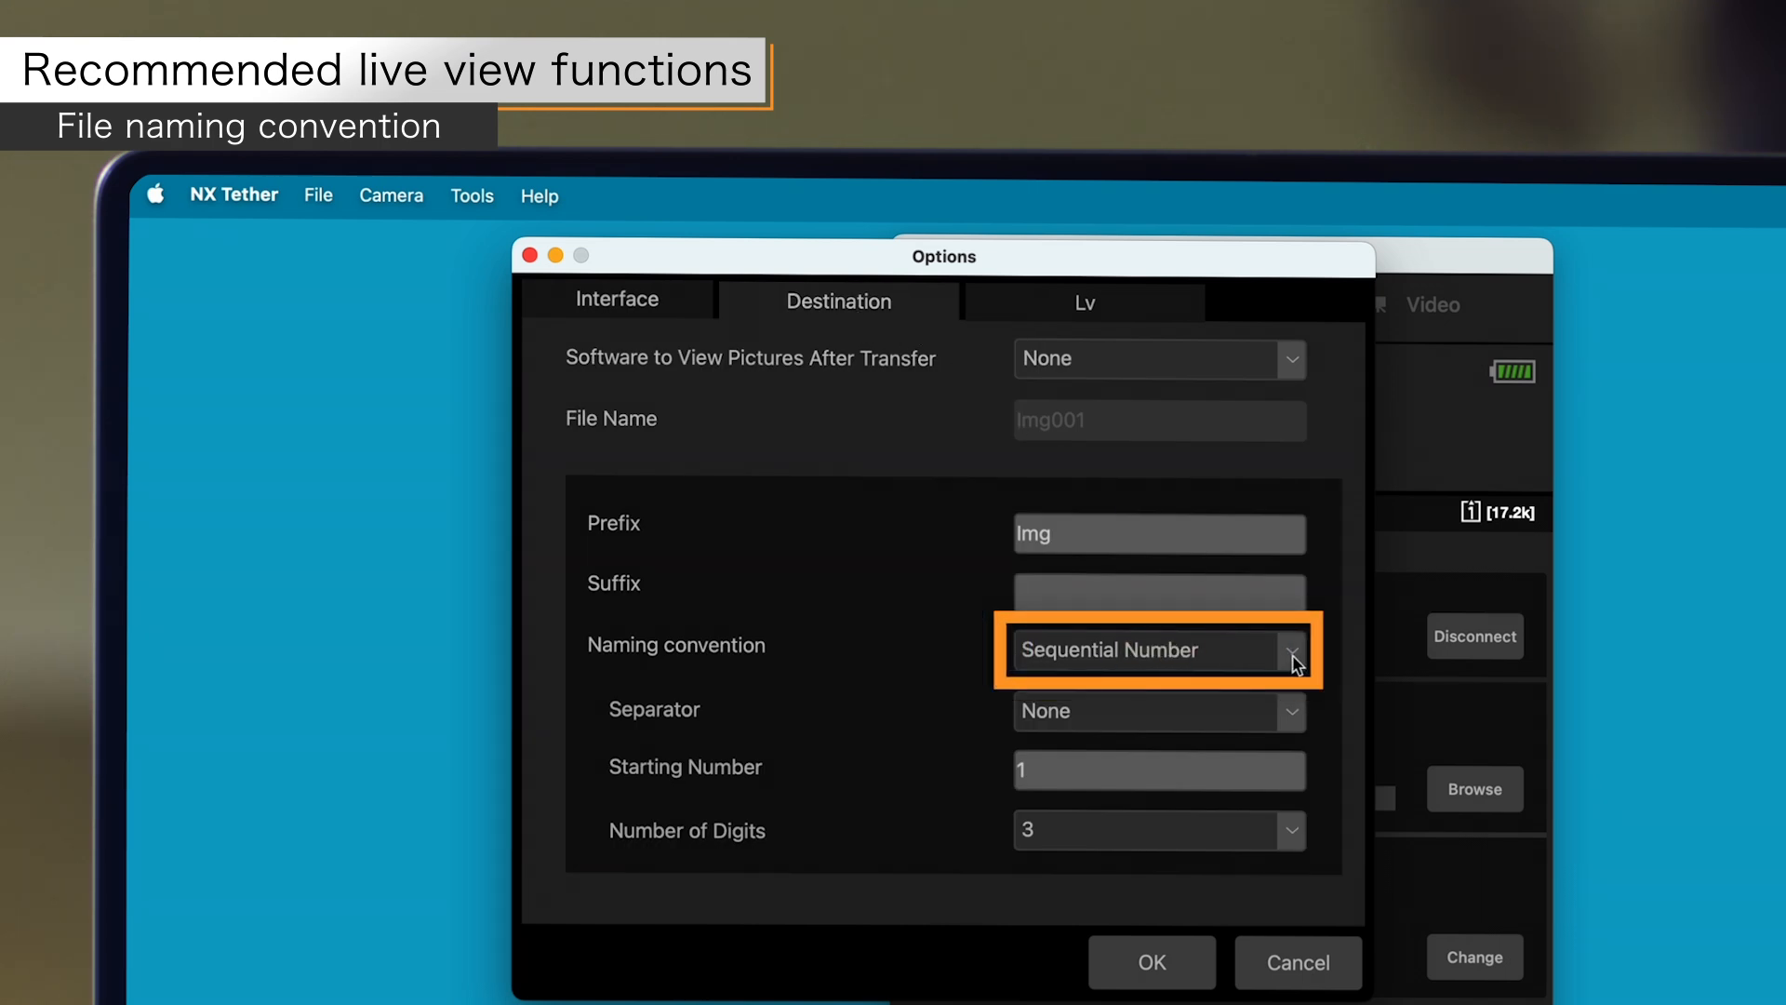
pyautogui.click(1290, 650)
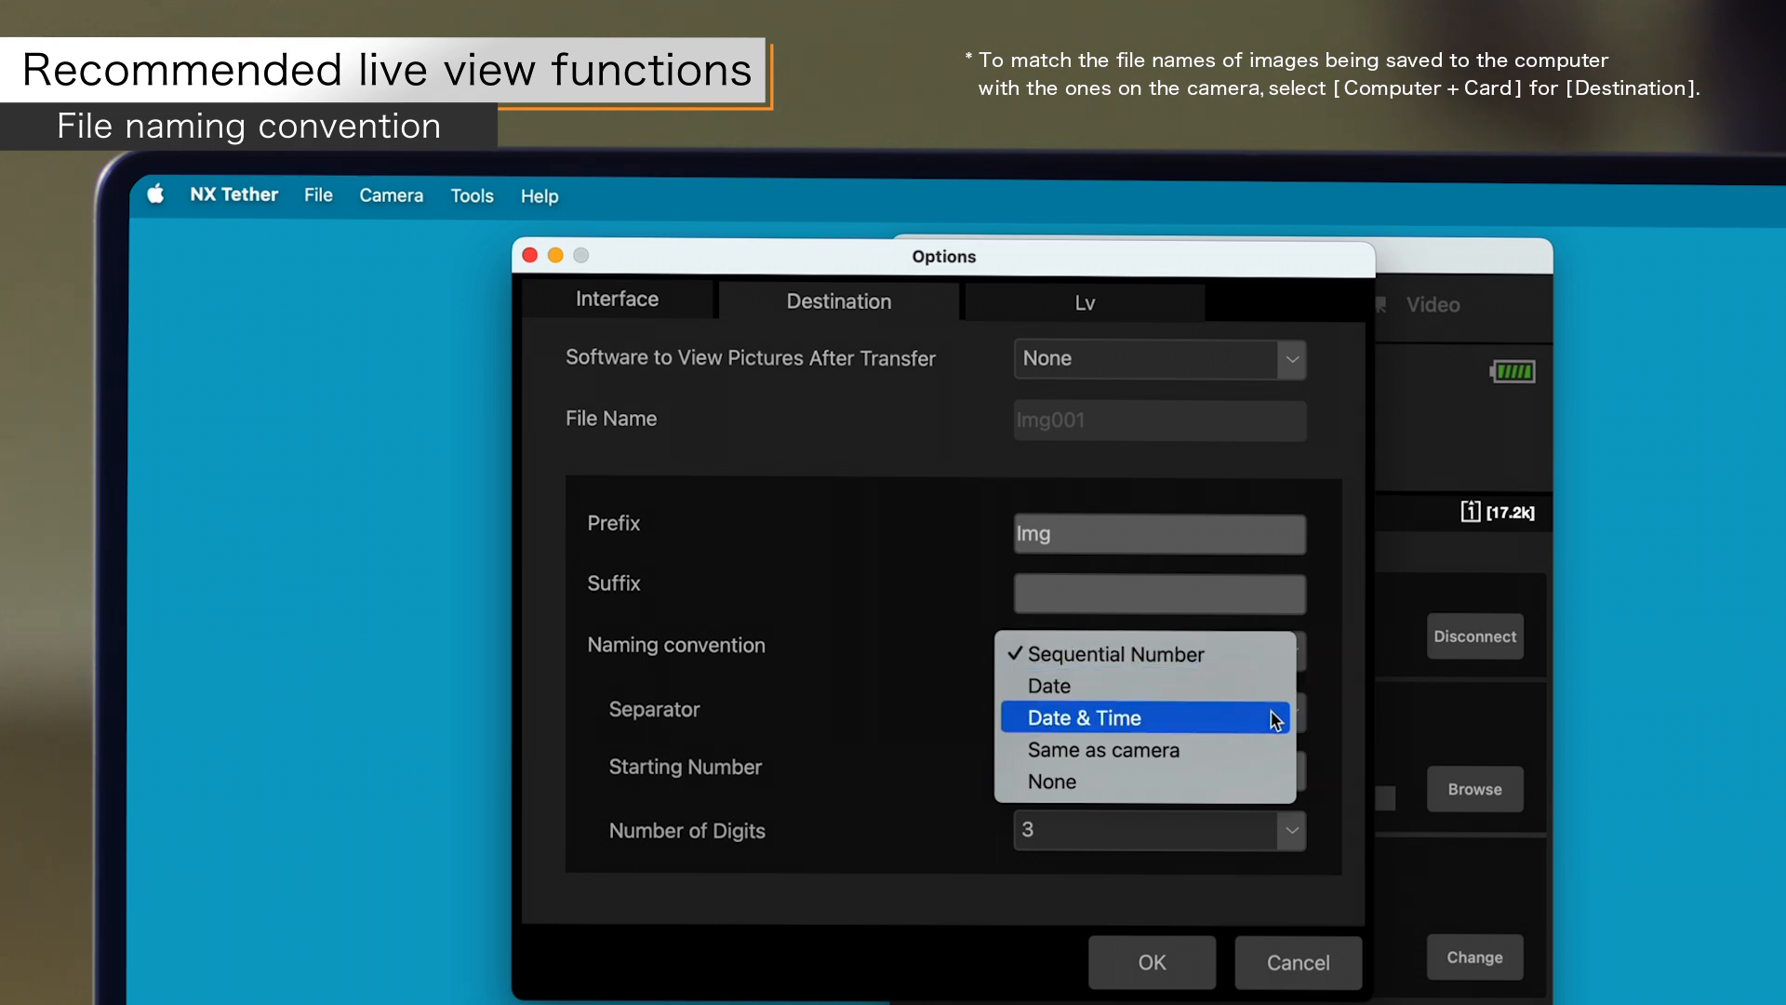
pyautogui.click(1102, 750)
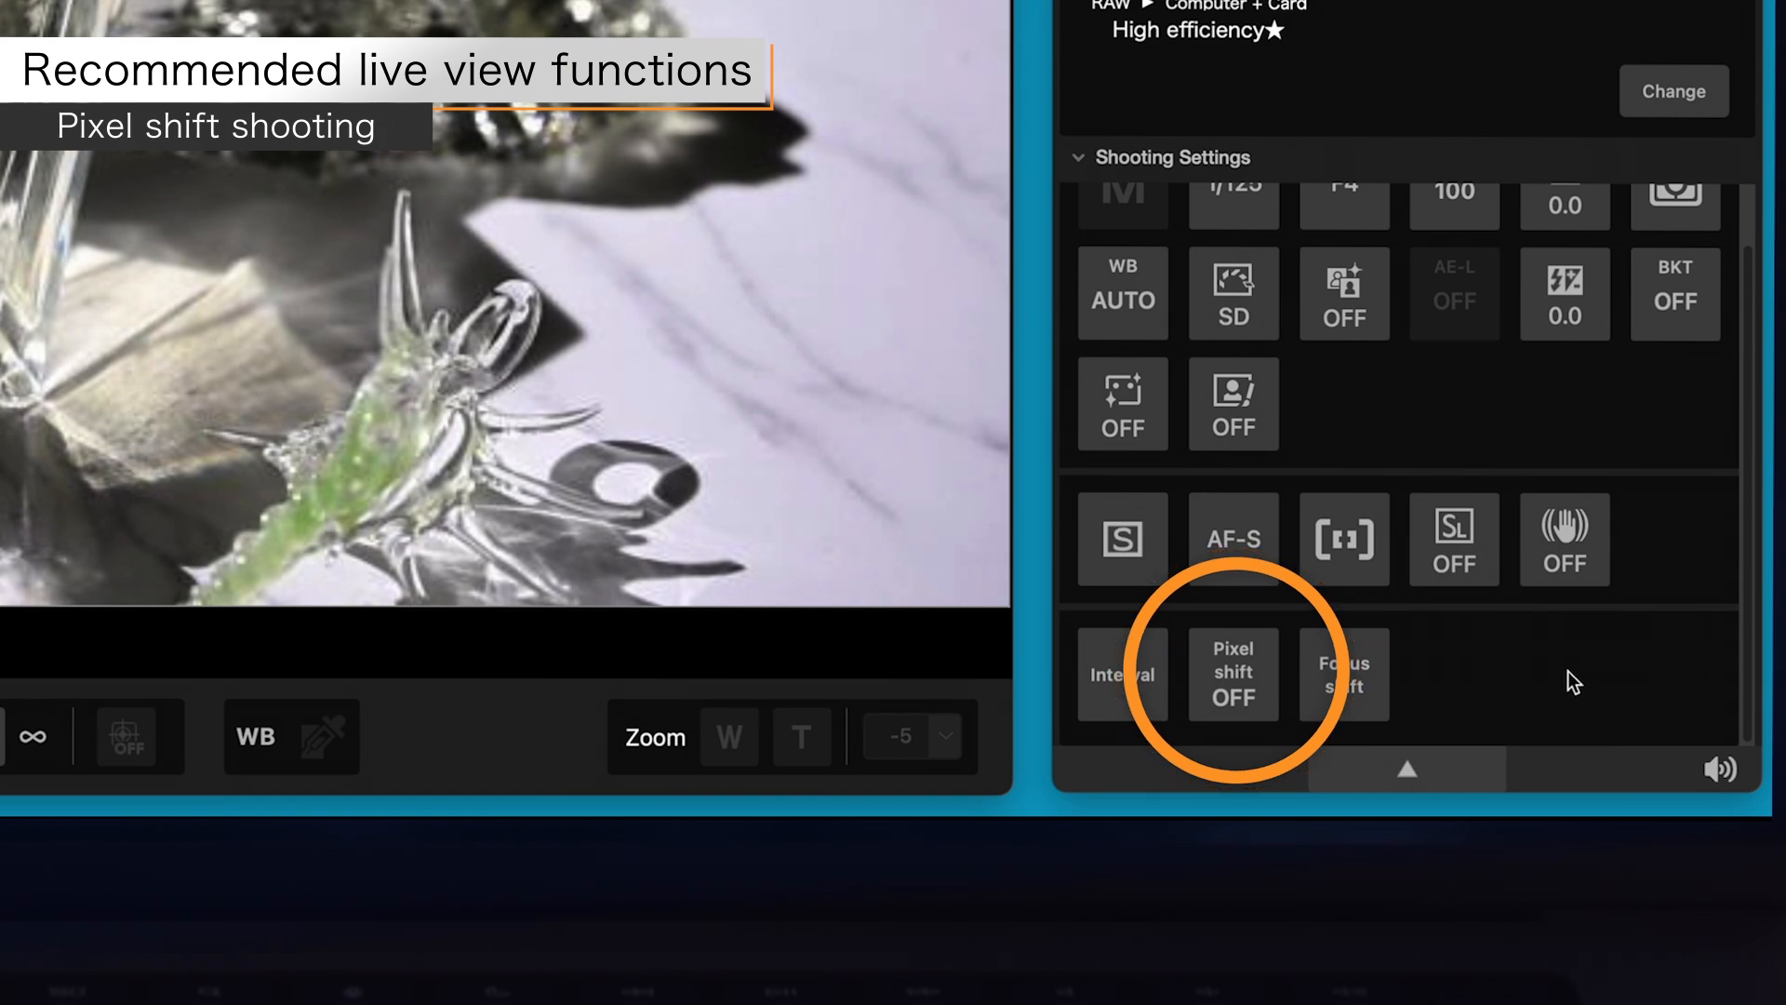
# Turn pixel shift on as a Series of 16 shots with a 2 s delay
pyautogui.click(1233, 674)
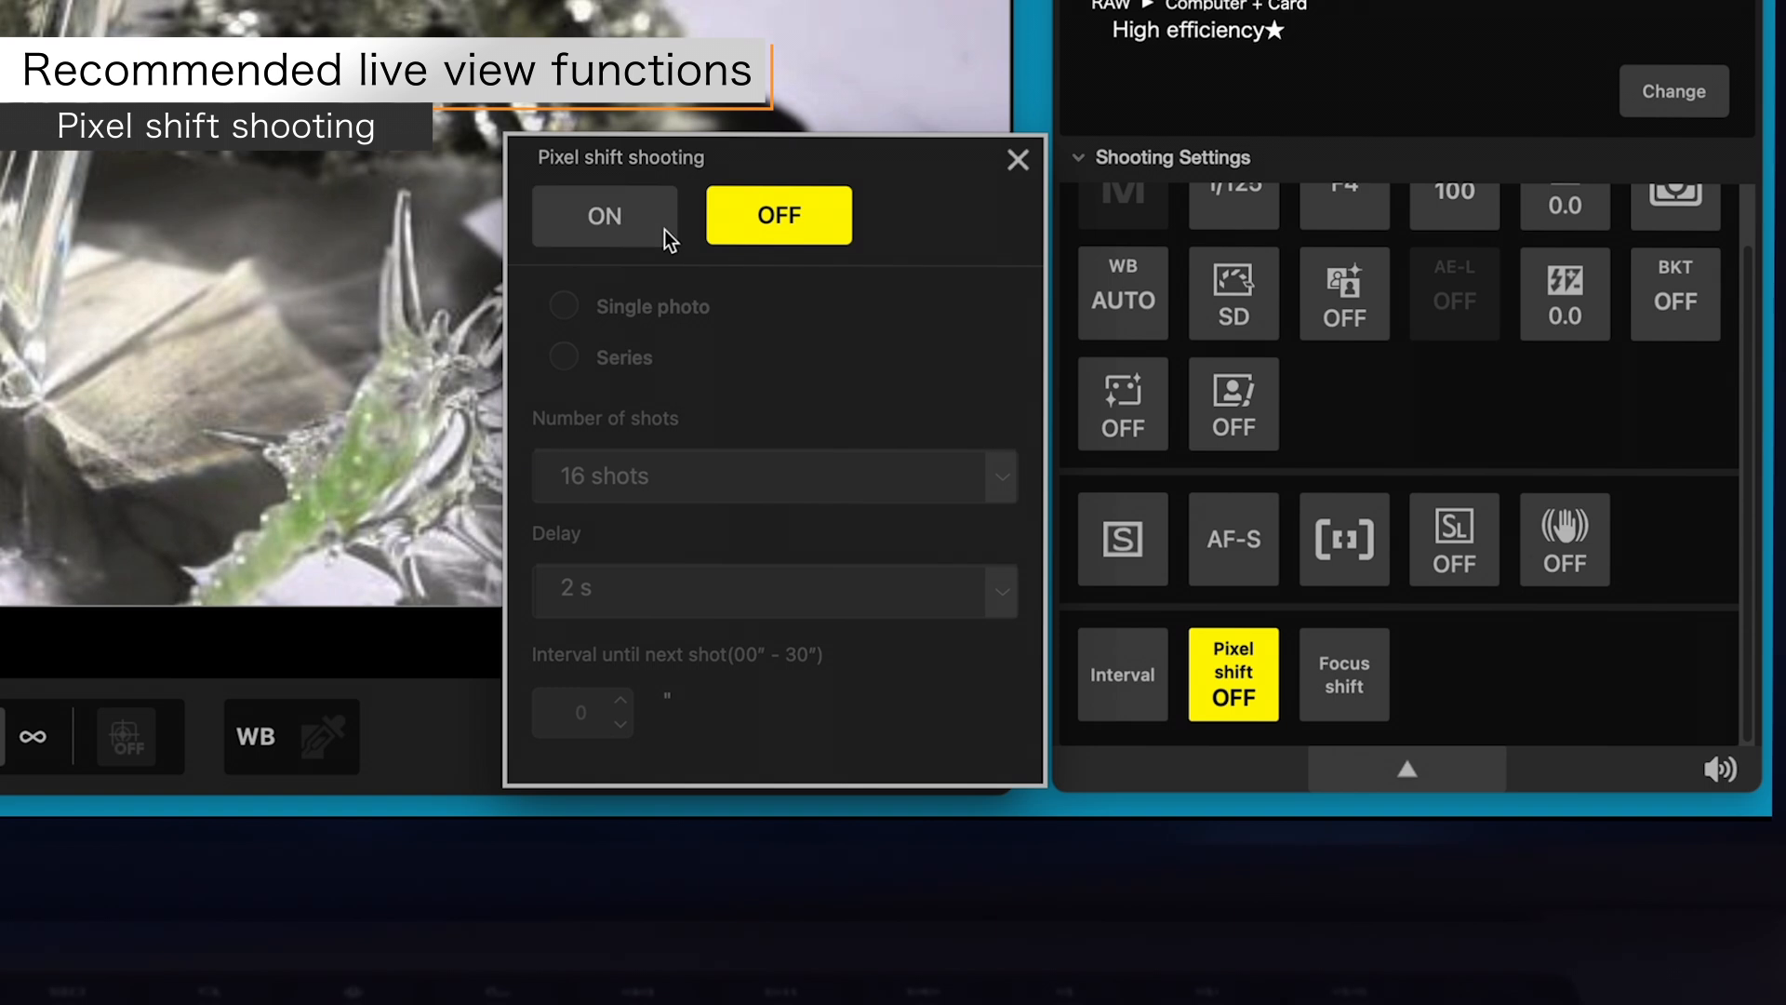
pyautogui.click(604, 215)
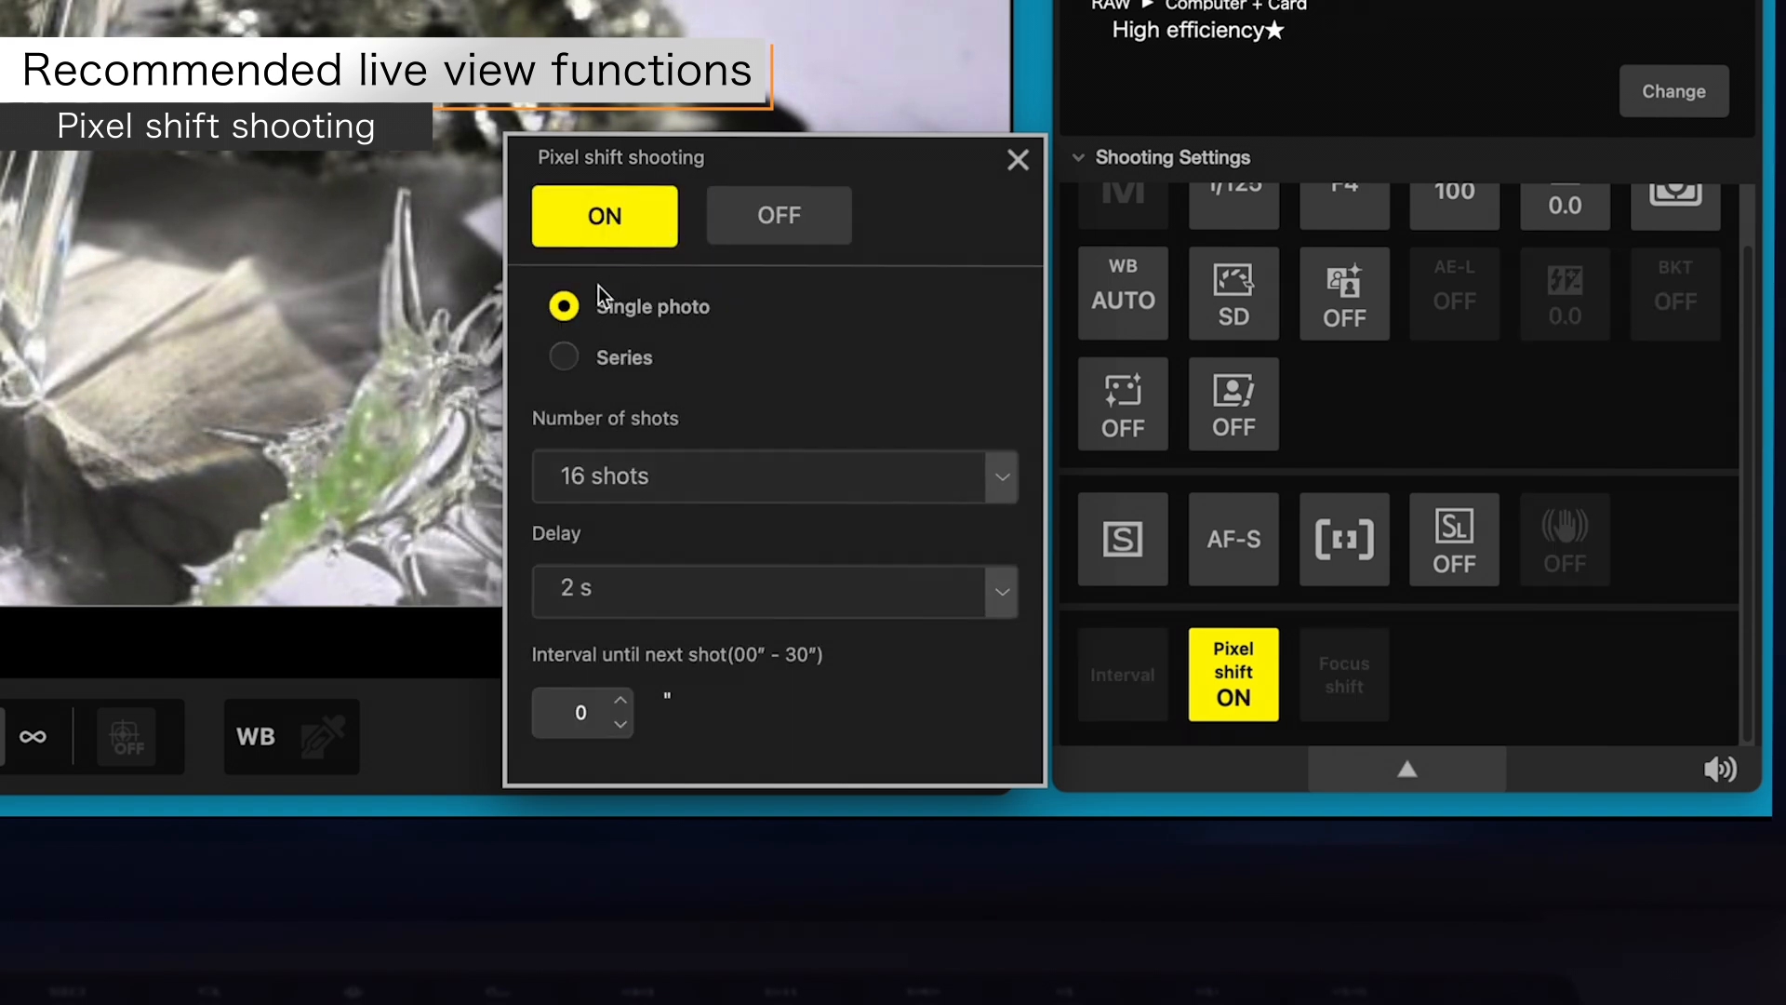
pyautogui.click(564, 357)
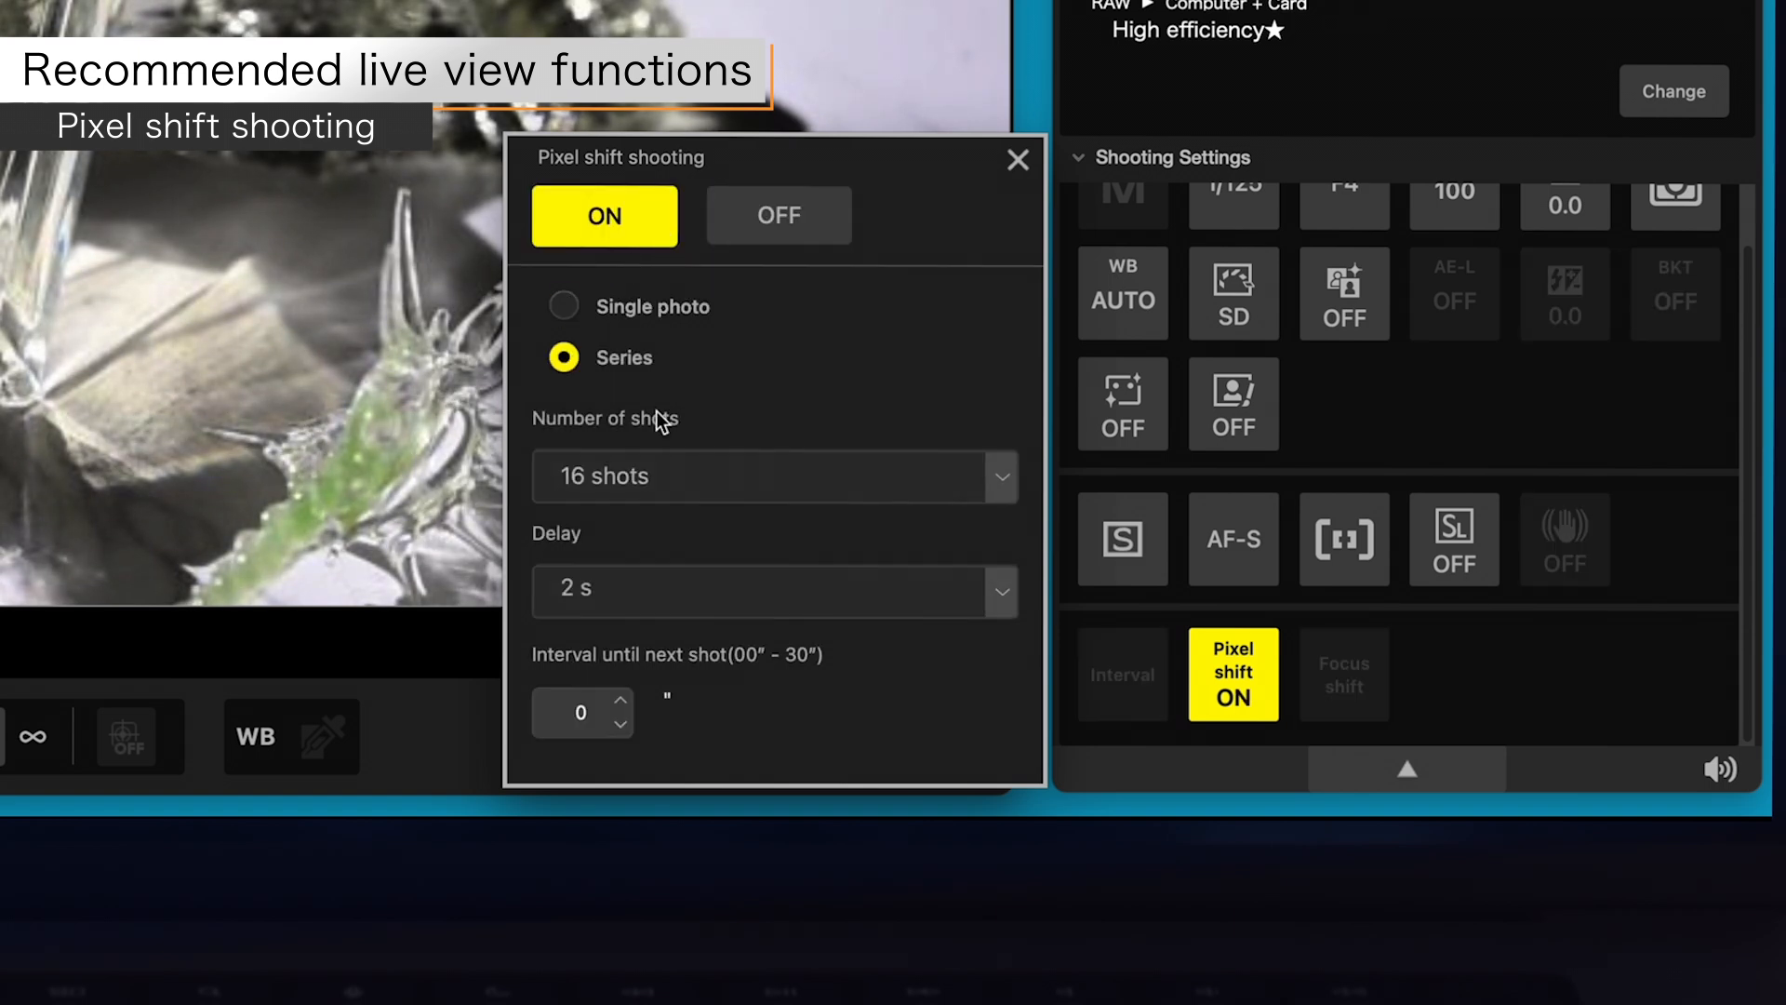
pyautogui.moveTo(958, 509)
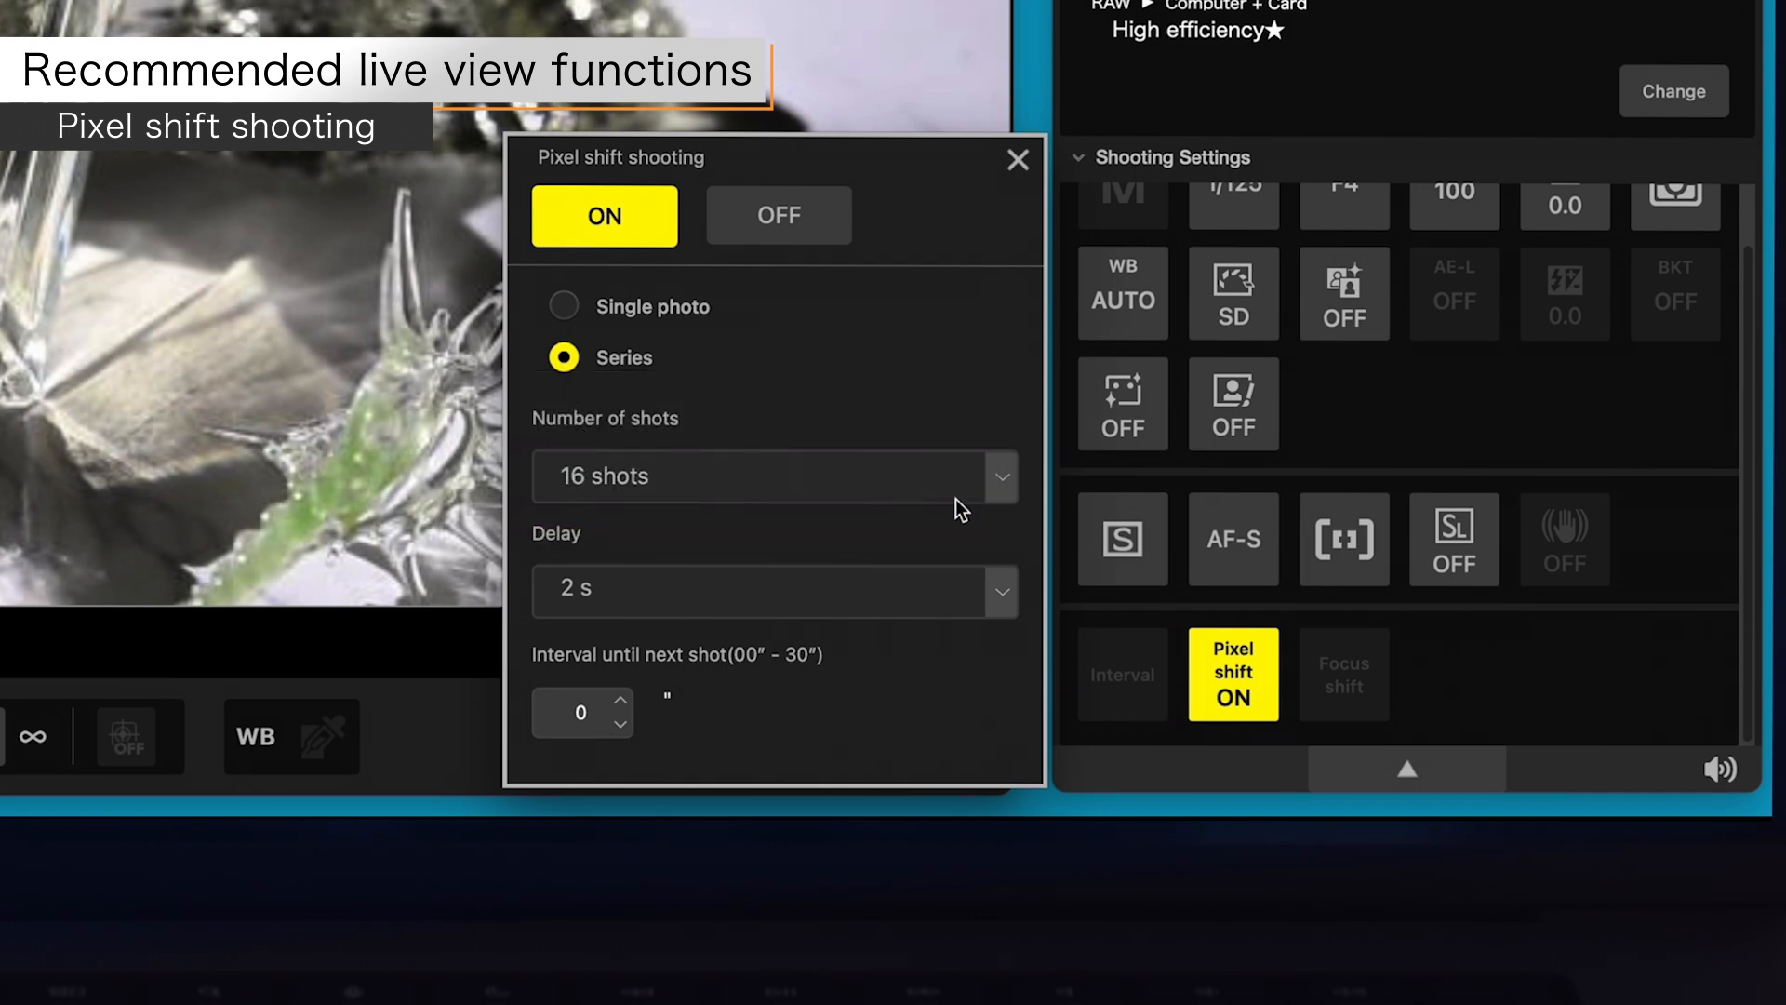